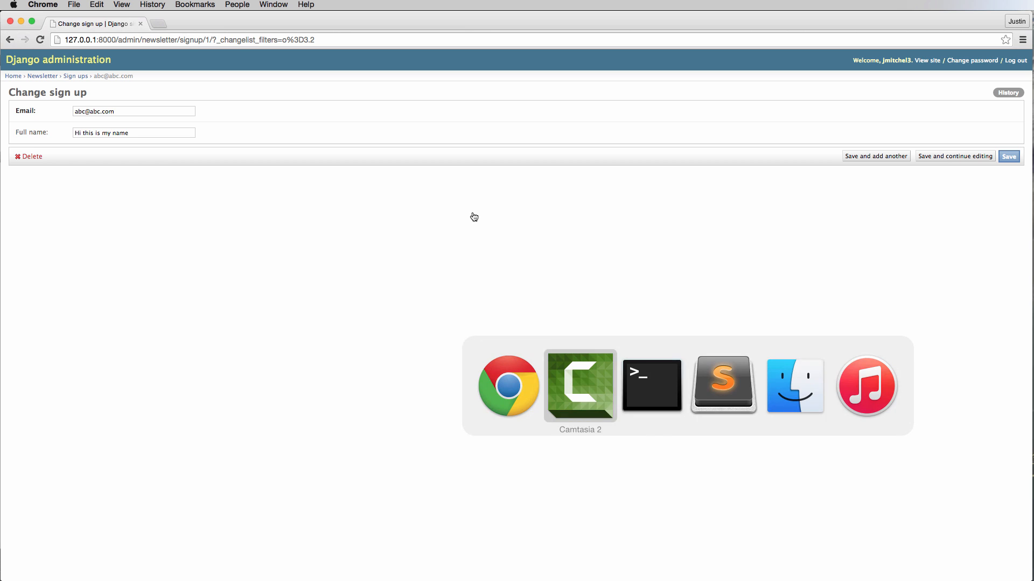
Bring Sublime Text forward and open the newsletter app's admin.py
left_click(721, 386)
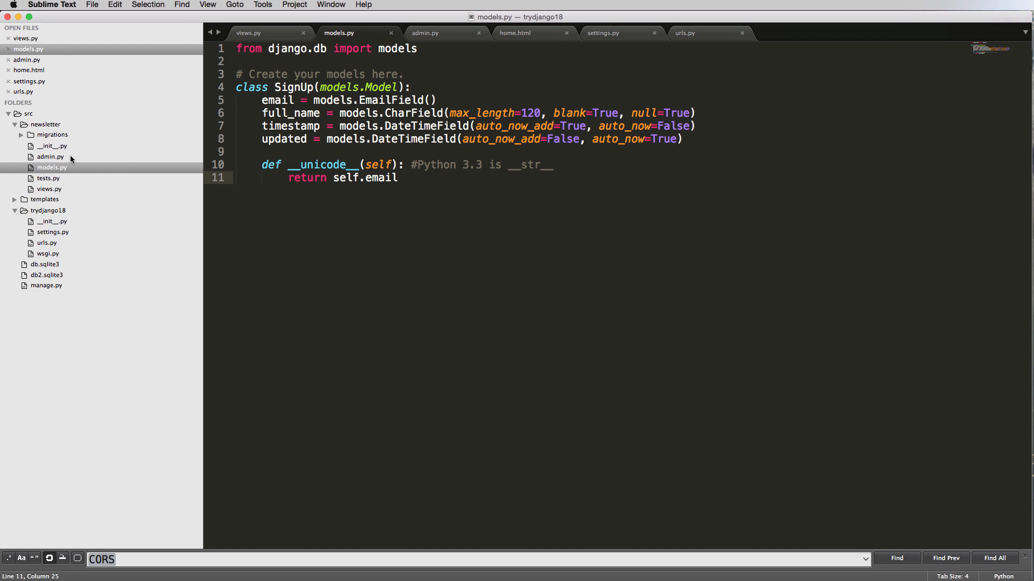
left_click(430, 32)
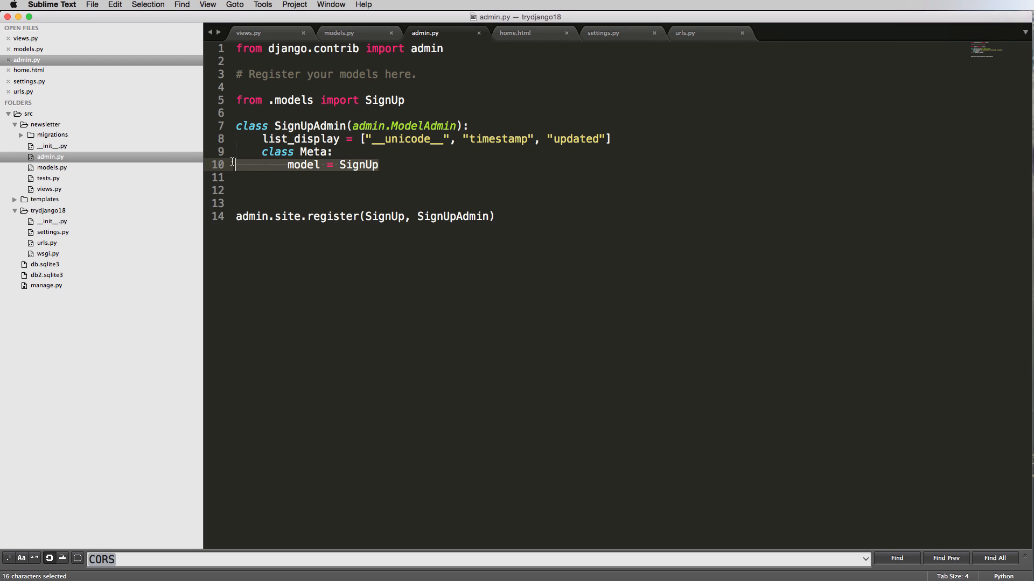
mouse_move(402, 122)
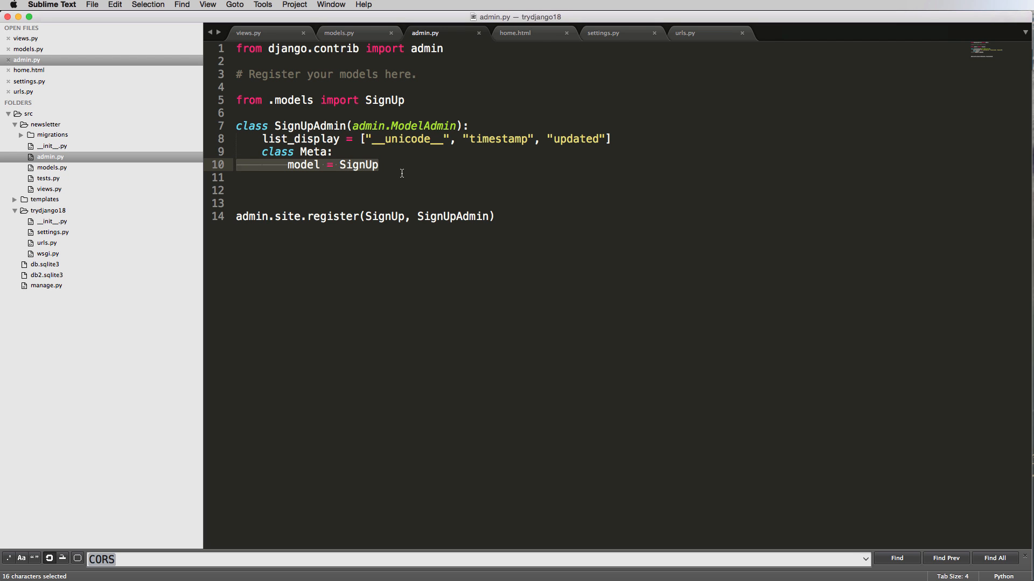
mouse_move(410, 179)
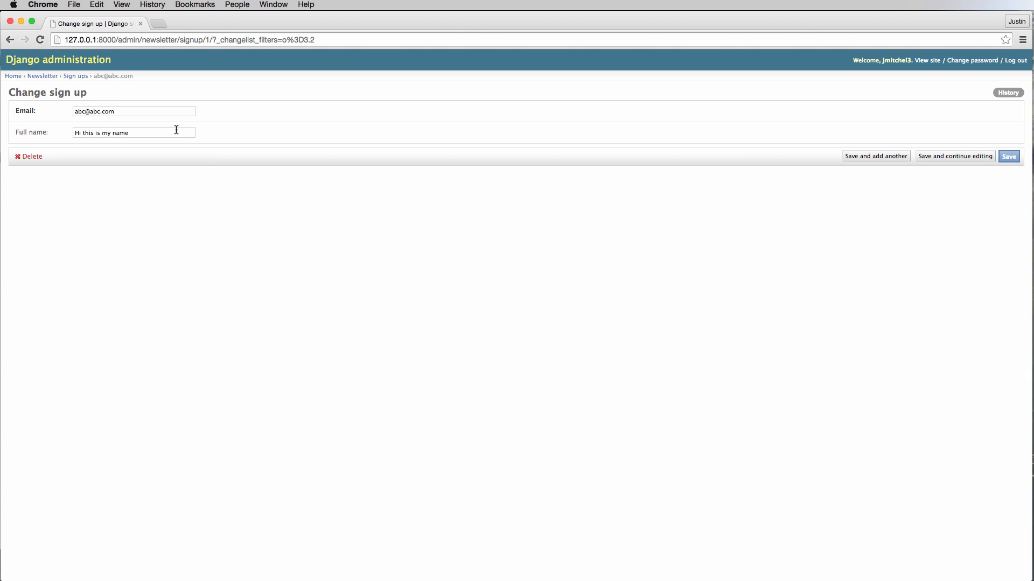
mouse_move(167, 129)
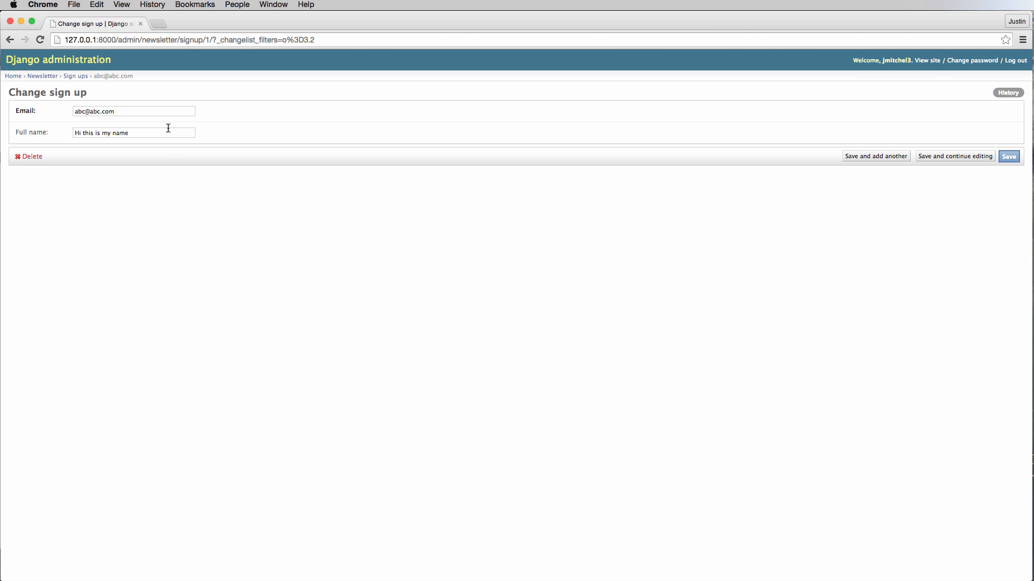
mouse_move(204, 118)
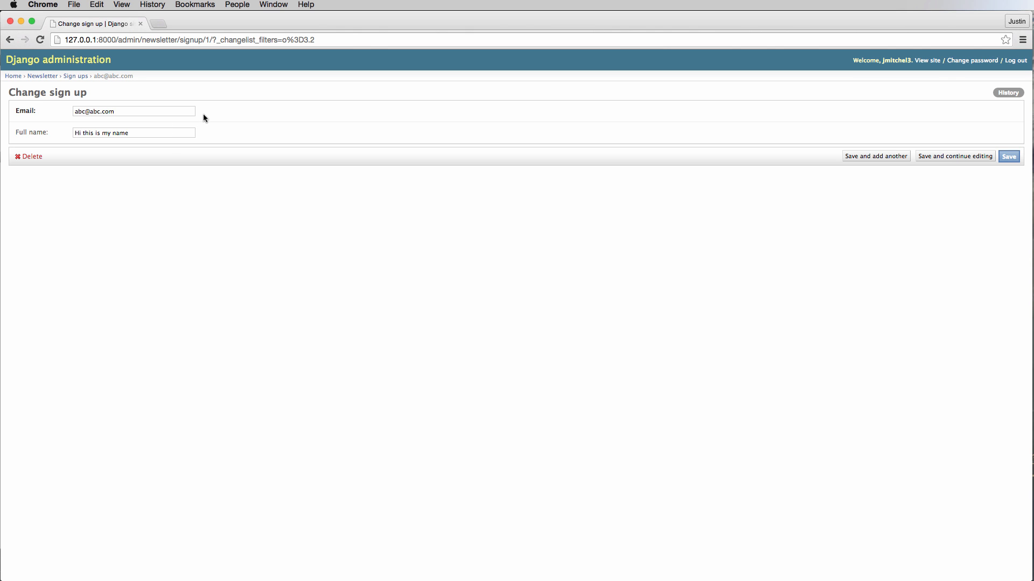
mouse_move(135, 98)
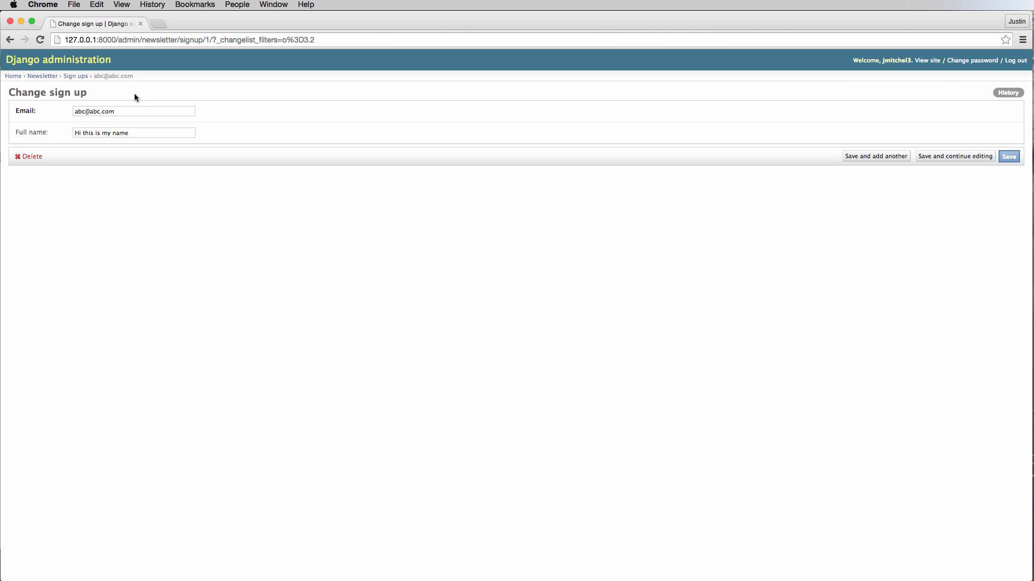
mouse_move(371, 153)
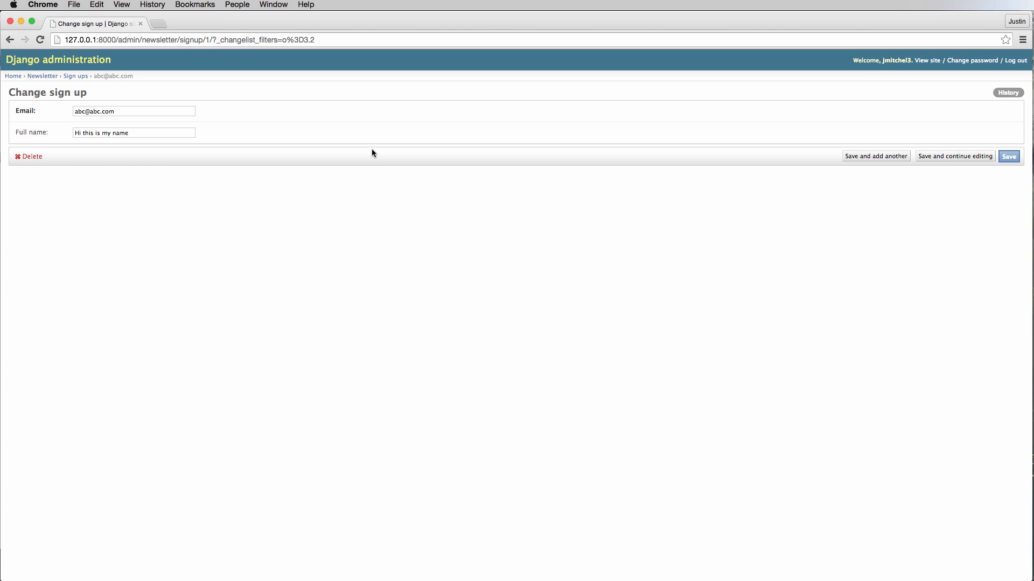
mouse_move(250, 134)
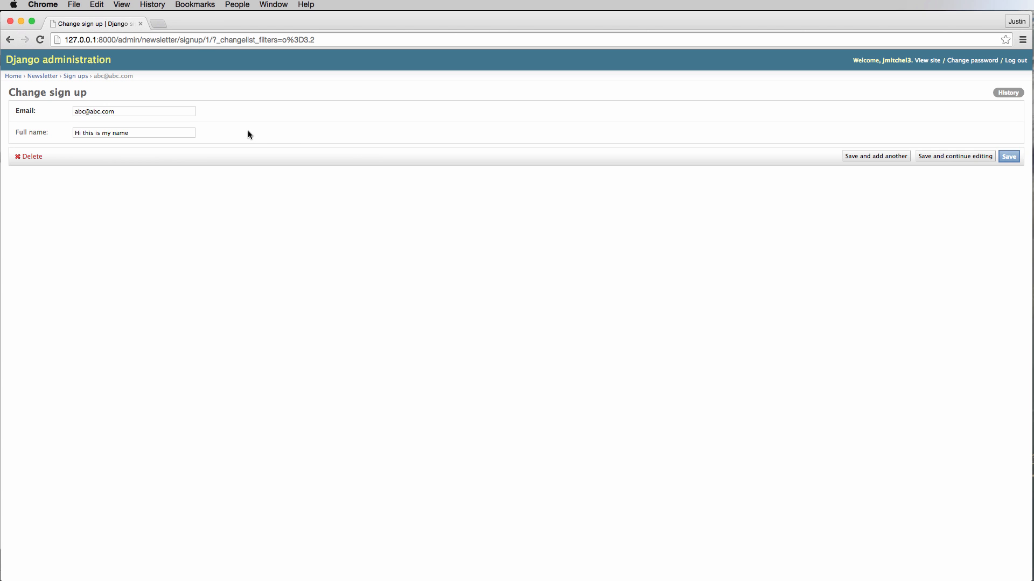
mouse_move(284, 112)
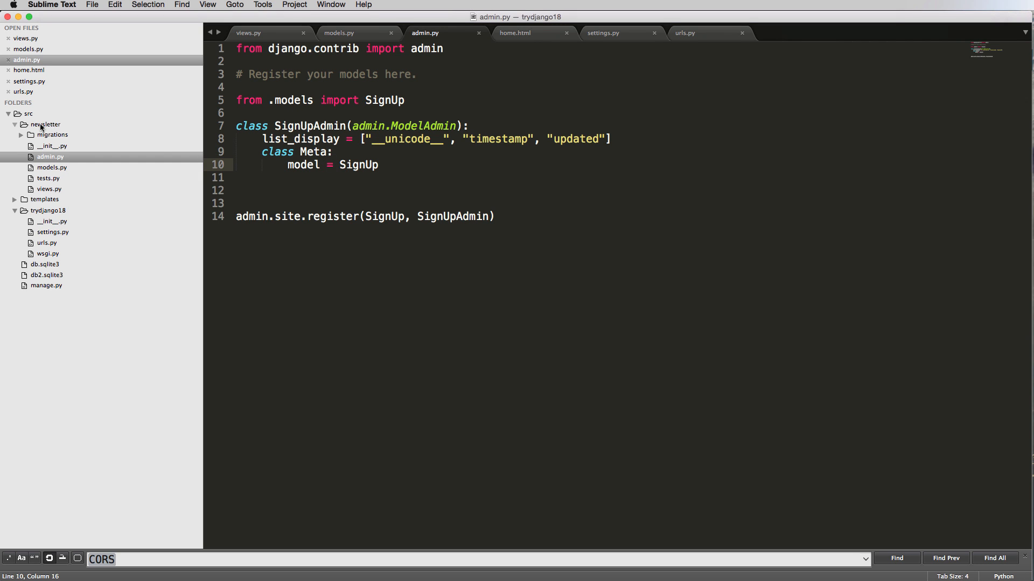
Add a new file to the newsletter folder and save it as forms.py
right_click(42, 124)
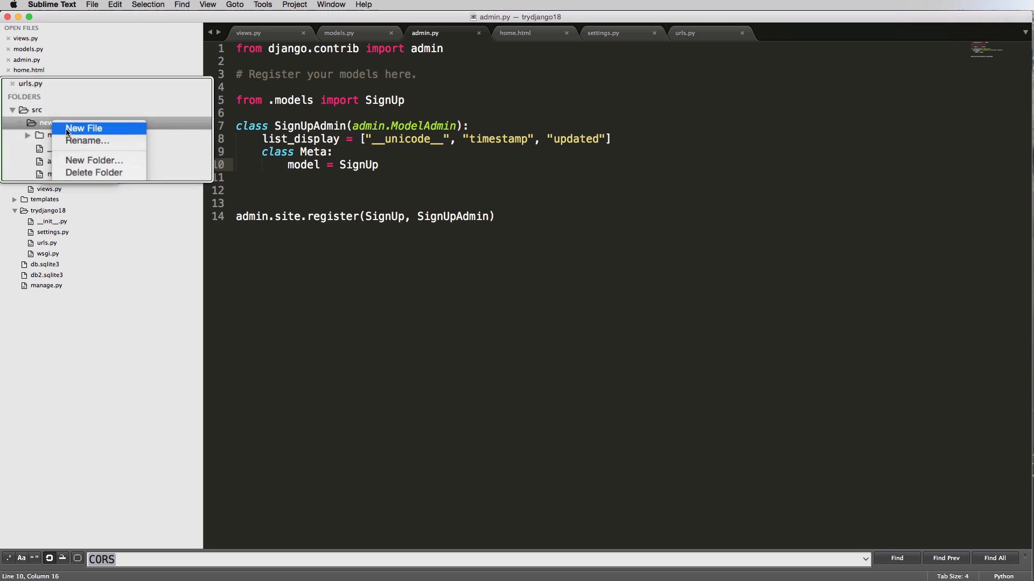
left_click(88, 129)
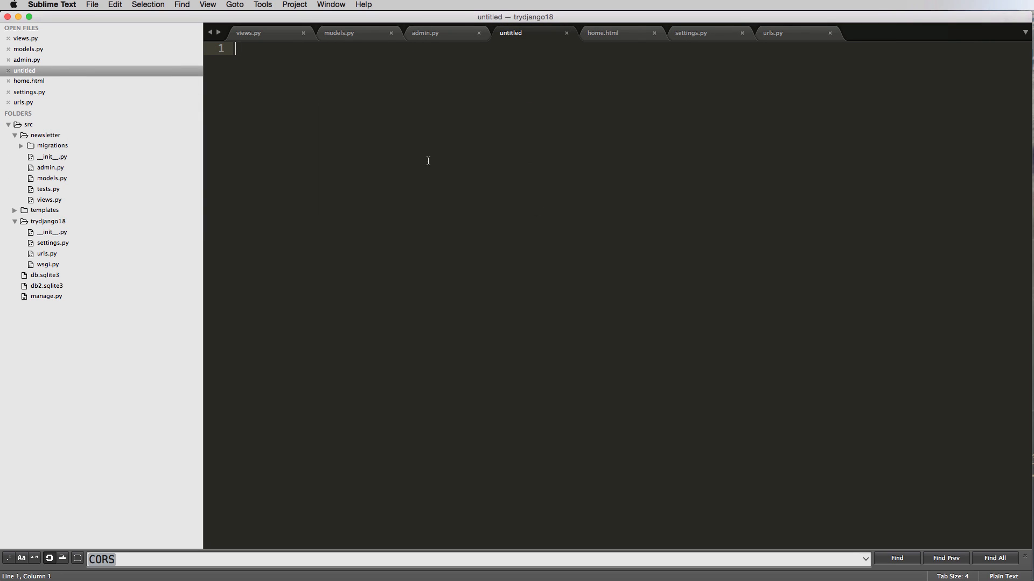
key("cmd+s")
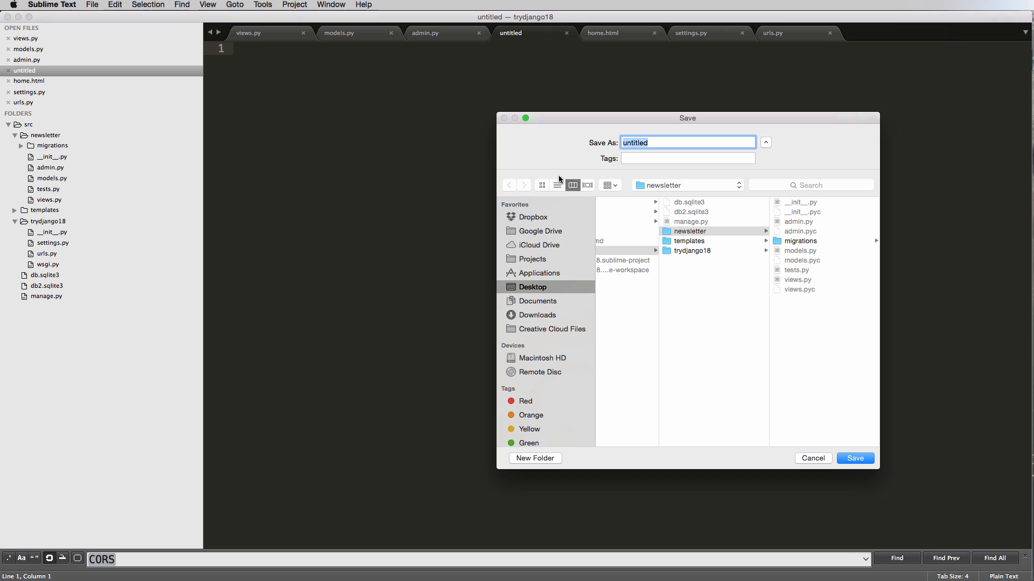
type("forms.py")
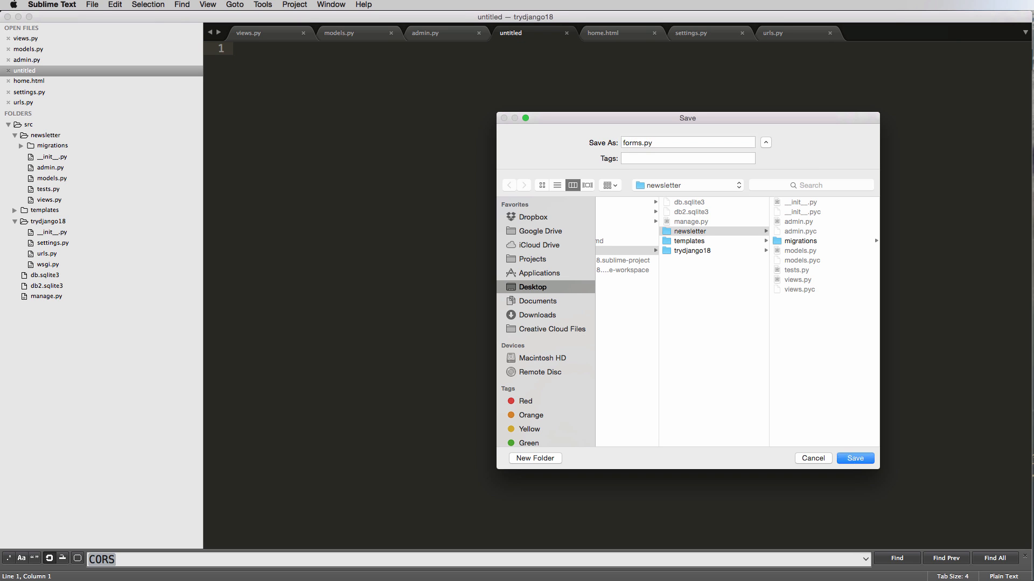
left_click(855, 458)
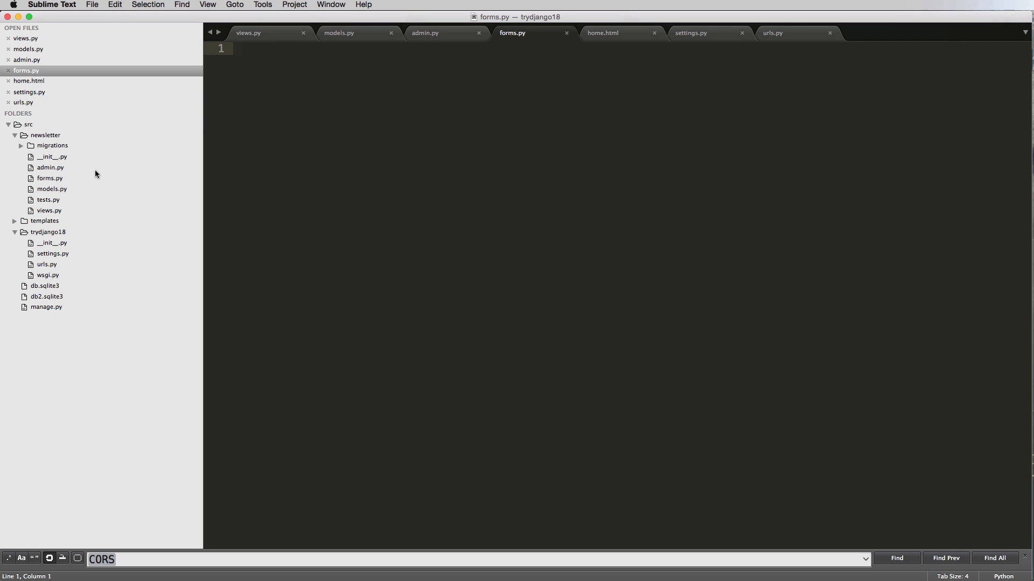
mouse_move(293, 113)
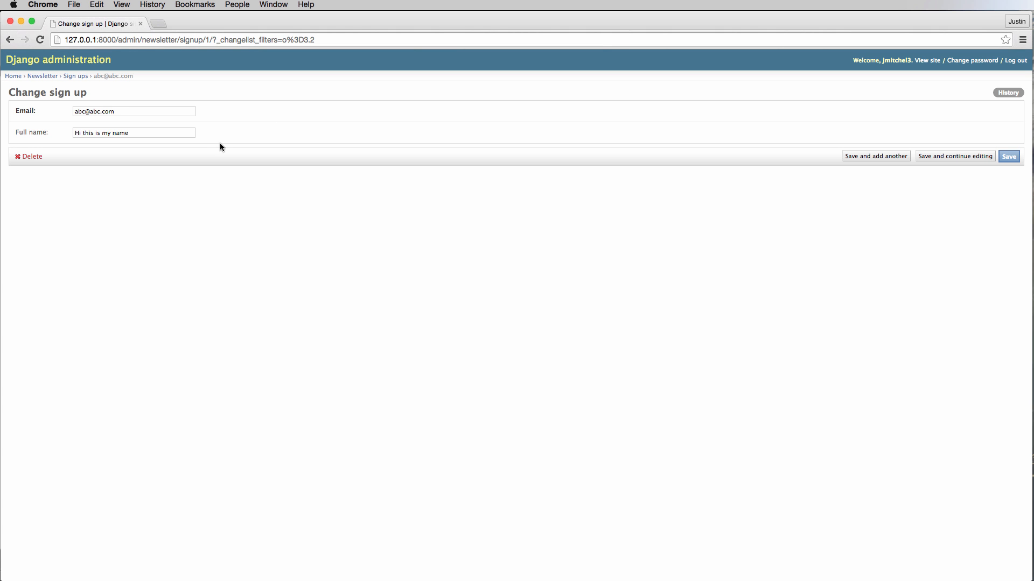
mouse_move(264, 203)
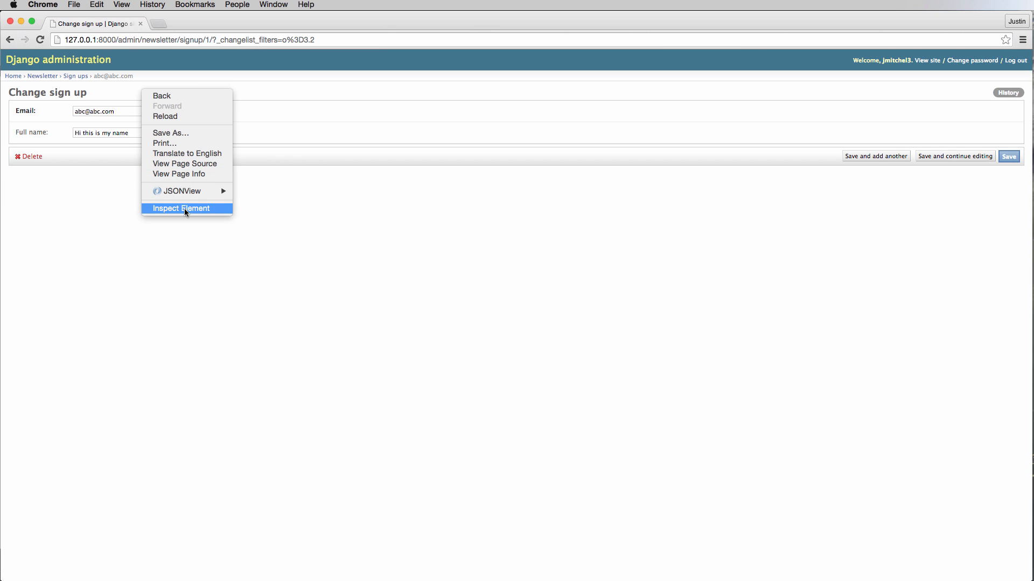
Inspect the page, expanding div#content-main and signup_form to reach the hidden token input
left_click(180, 209)
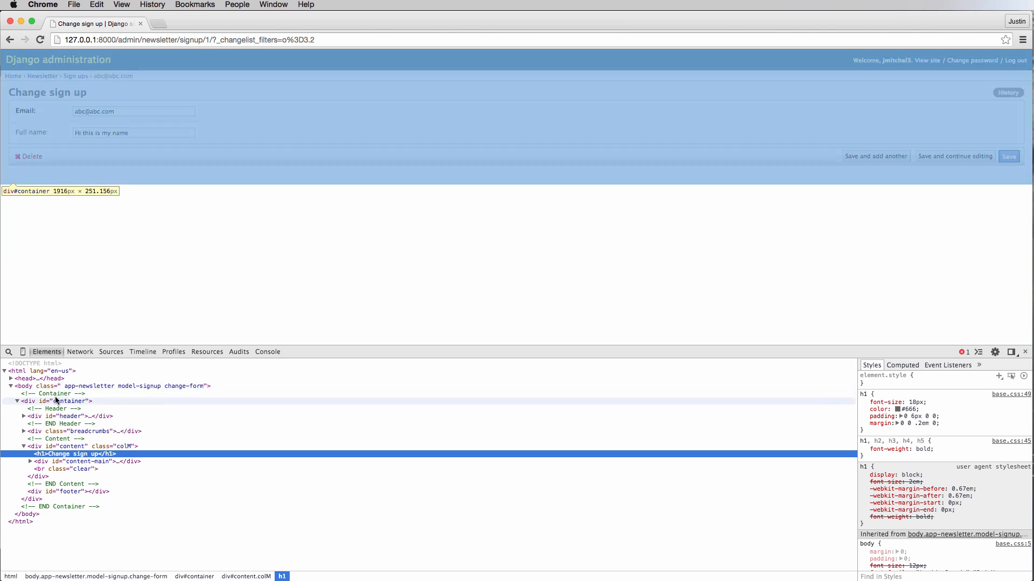
mouse_move(78, 462)
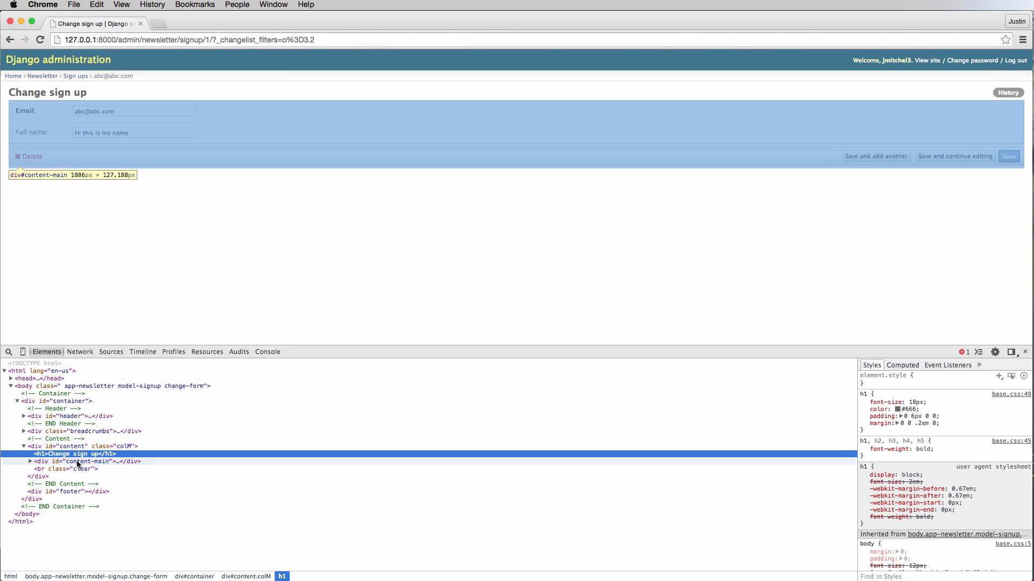
left_click(75, 461)
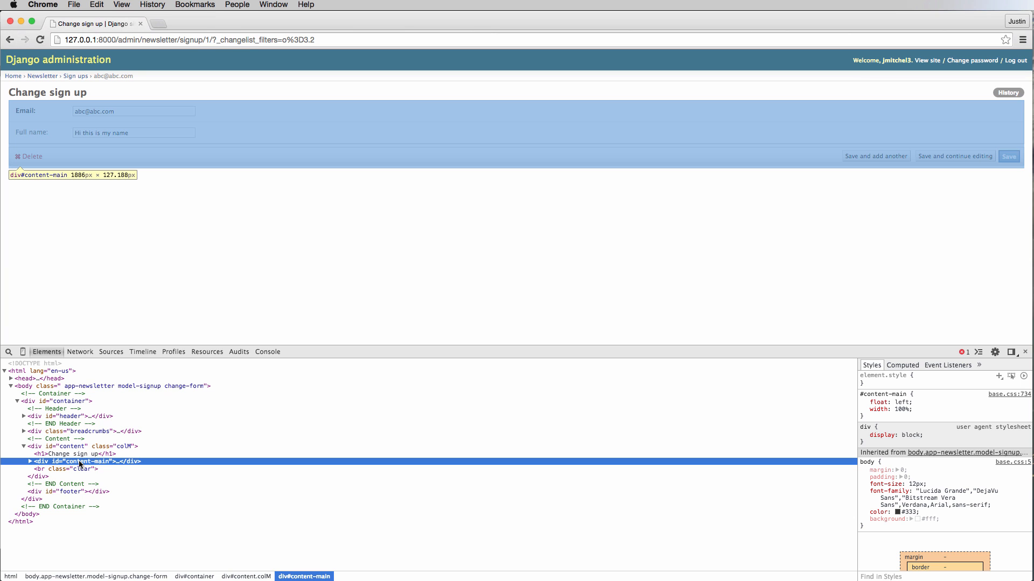
mouse_move(110, 468)
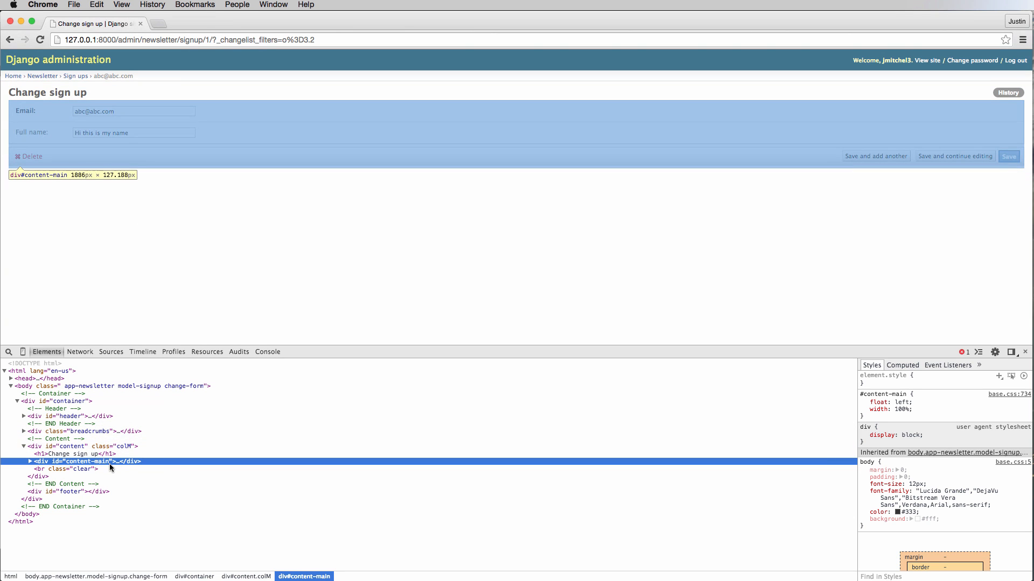
left_click(31, 461)
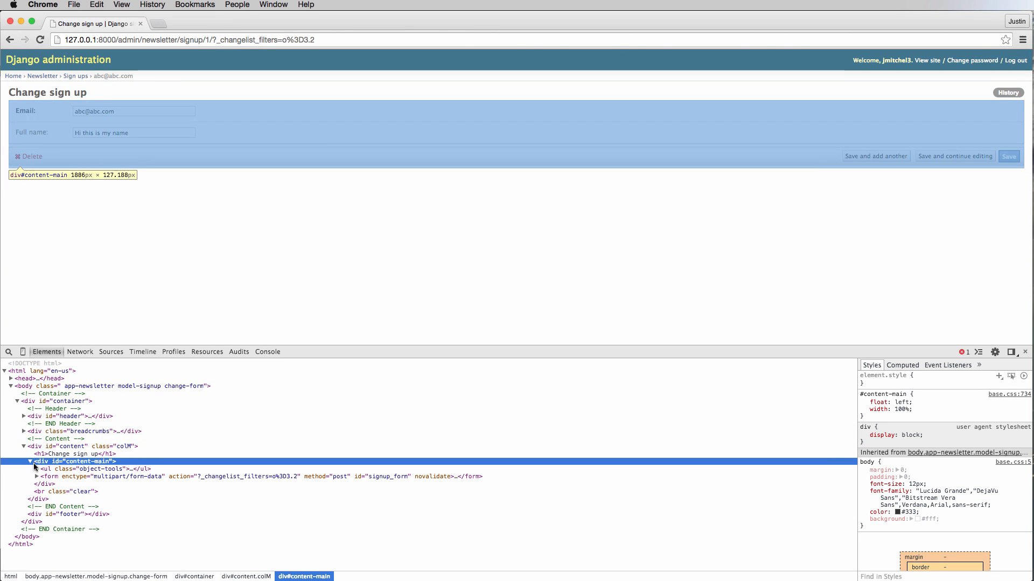
left_click(64, 476)
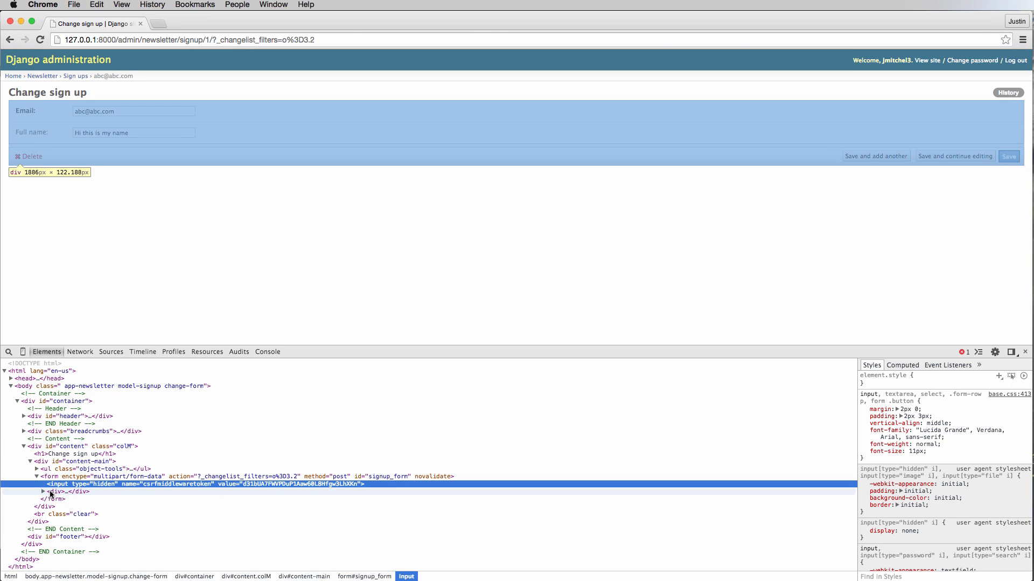
left_click(41, 491)
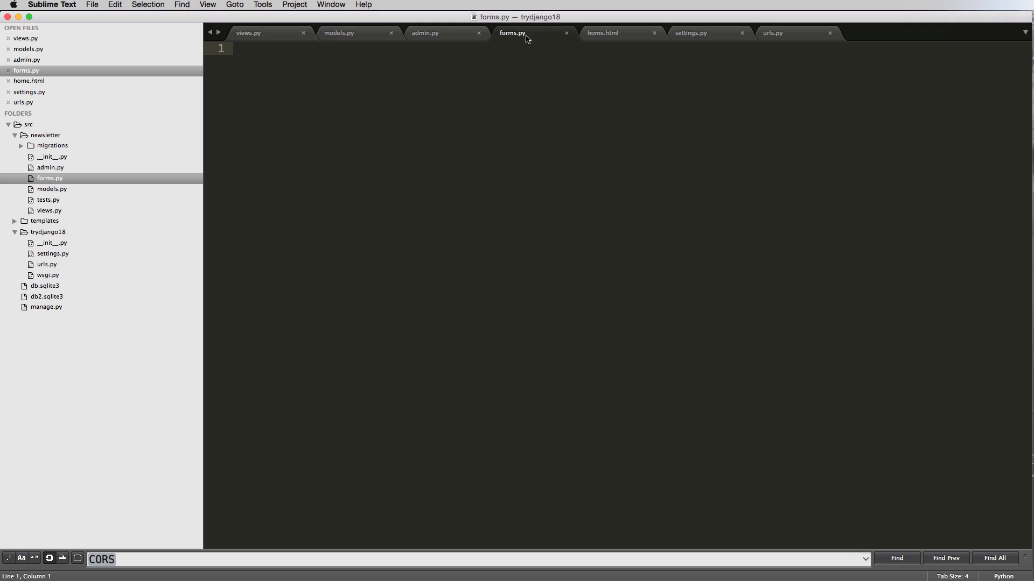
Save forms.py and glance at the existing code in admin.py
type("from django import forms")
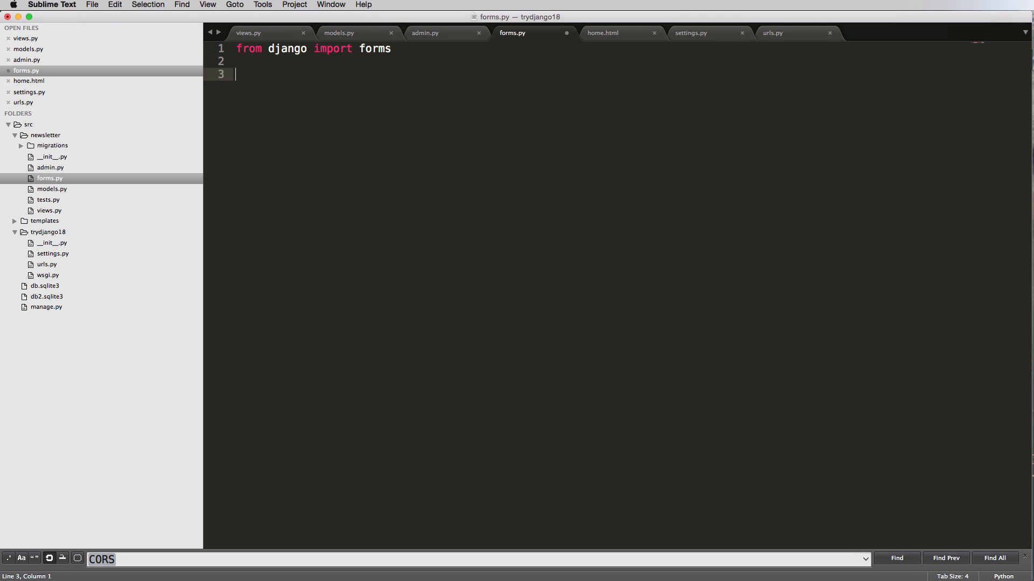
key("cmd+s")
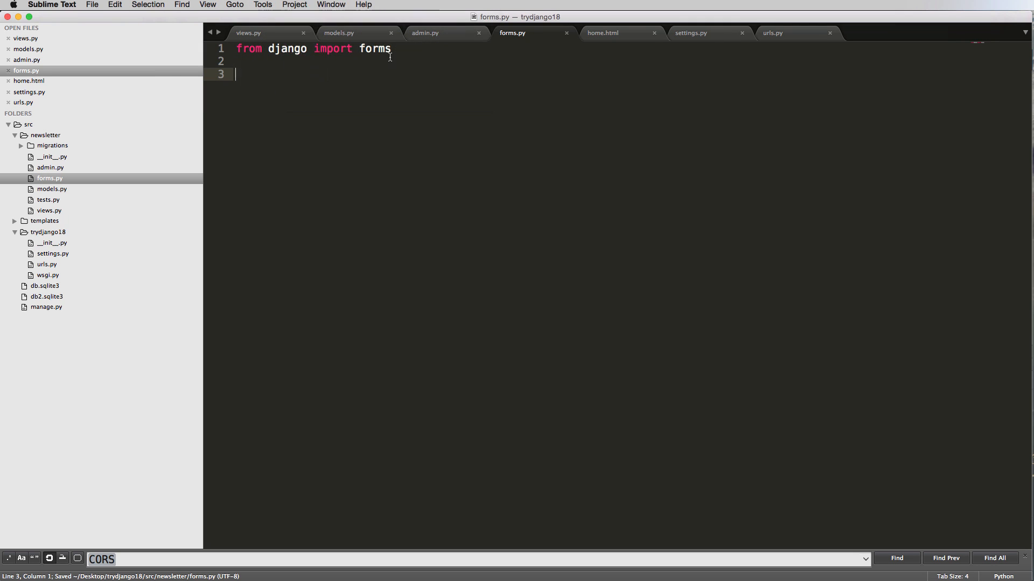
mouse_move(398, 103)
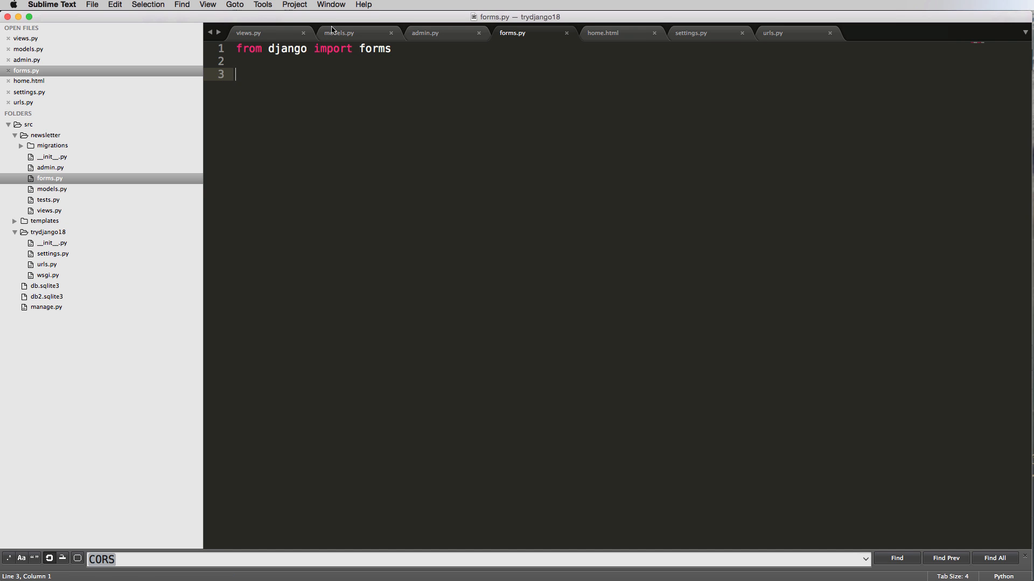
left_click(429, 32)
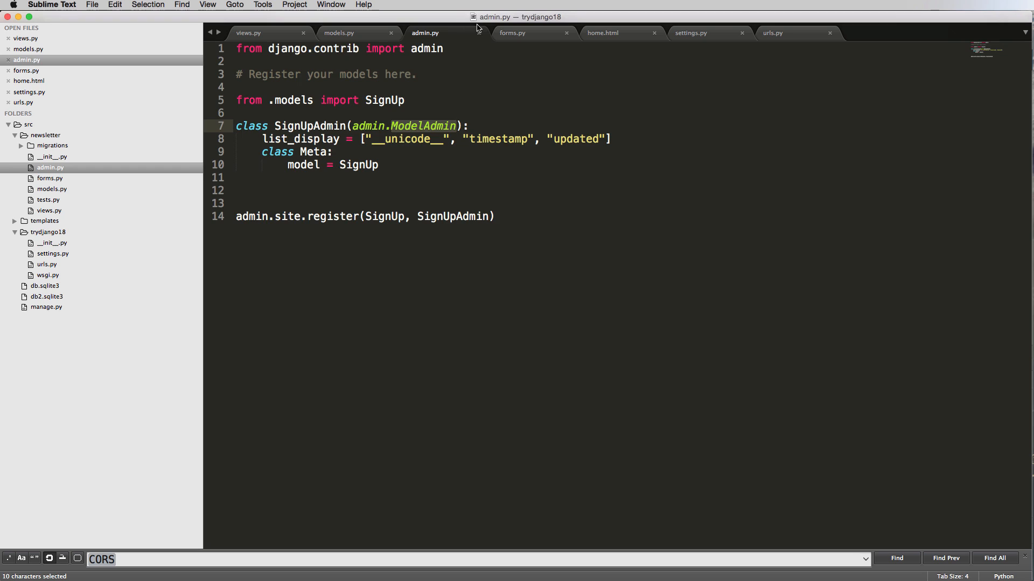
Add 'from .models import SignUp' to forms.py, checking the model in models.py
left_click(511, 33)
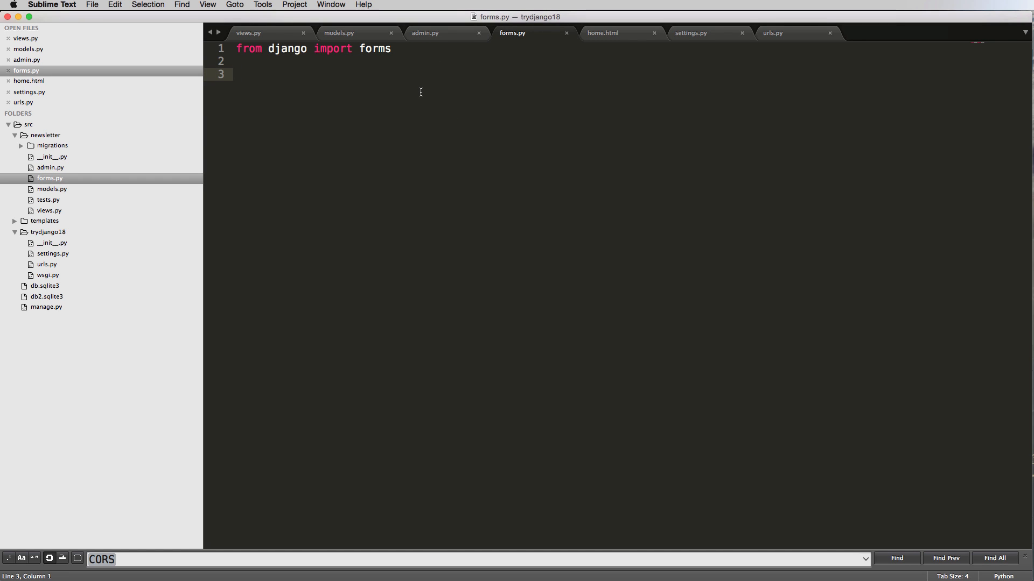
type("from .models")
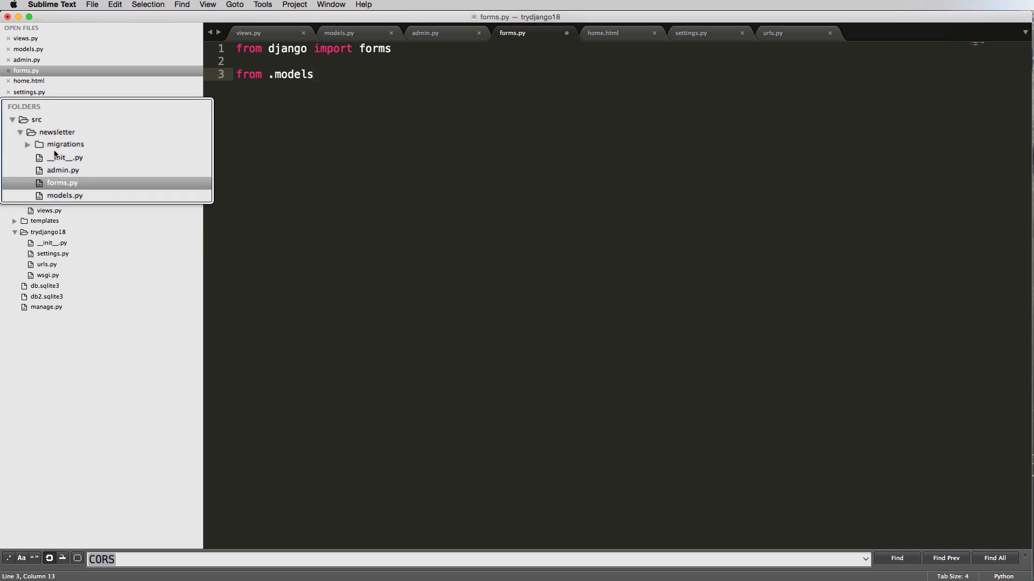
type("i")
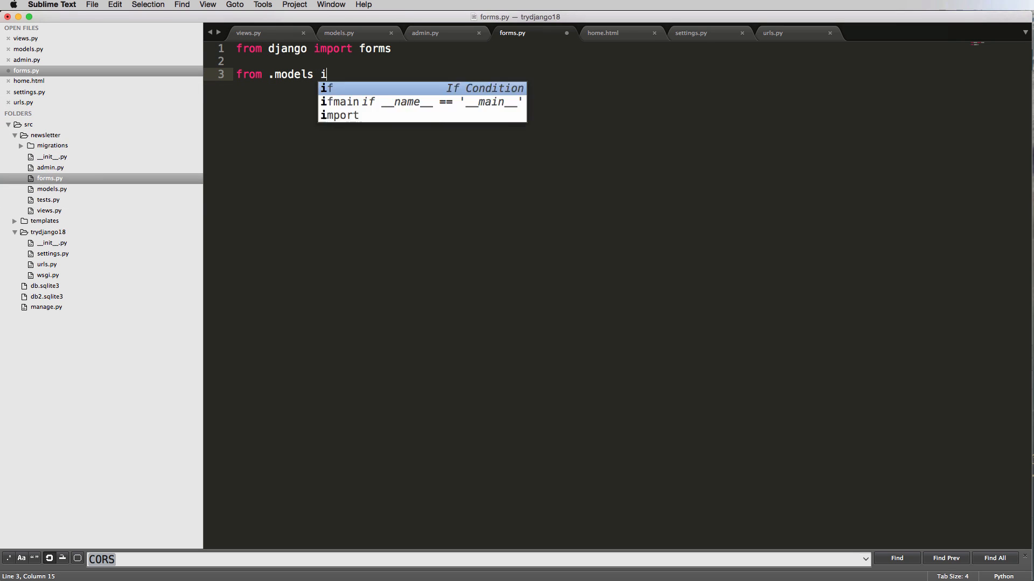
type("mport SignUp")
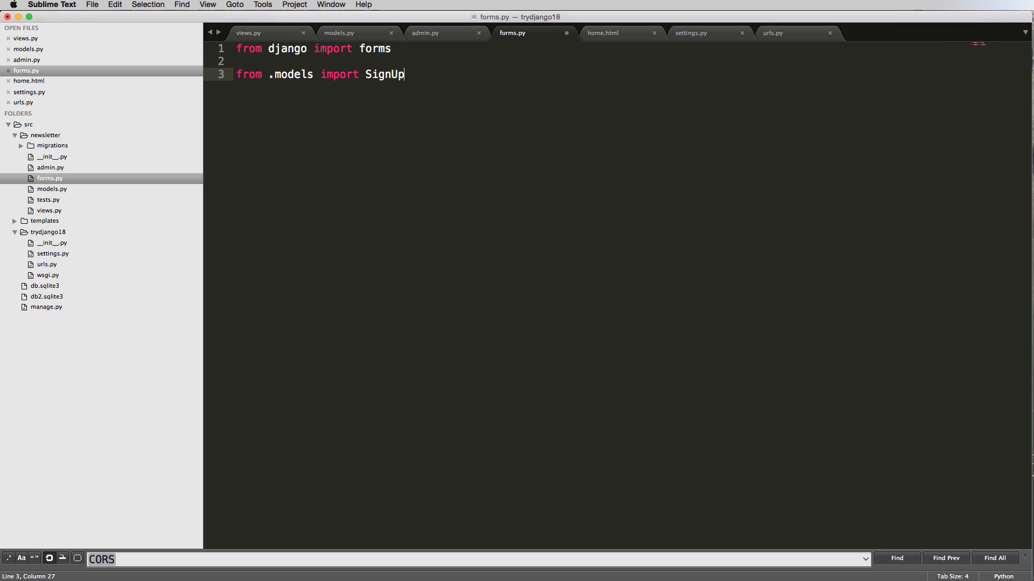
left_click(339, 33)
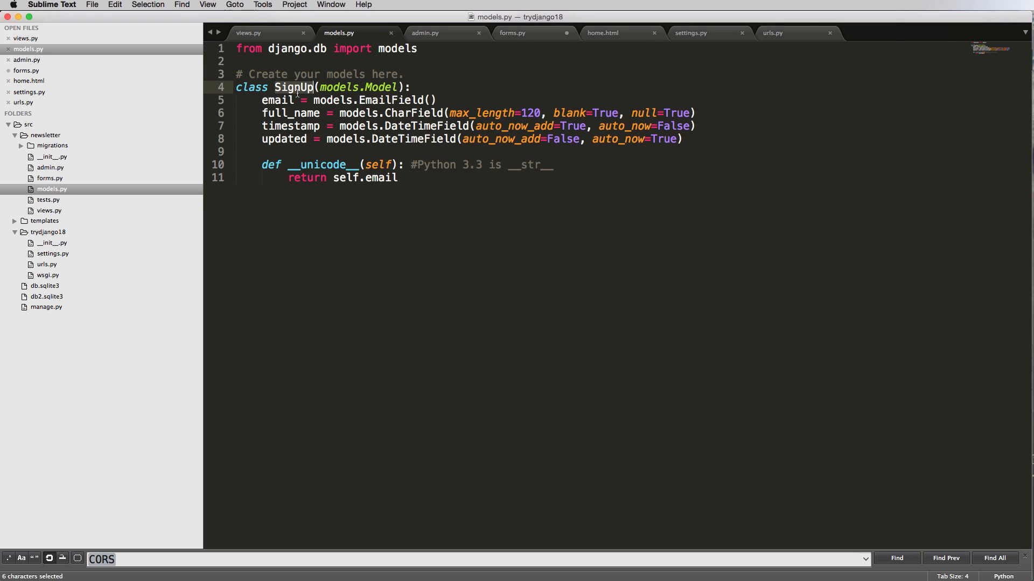
left_click(520, 32)
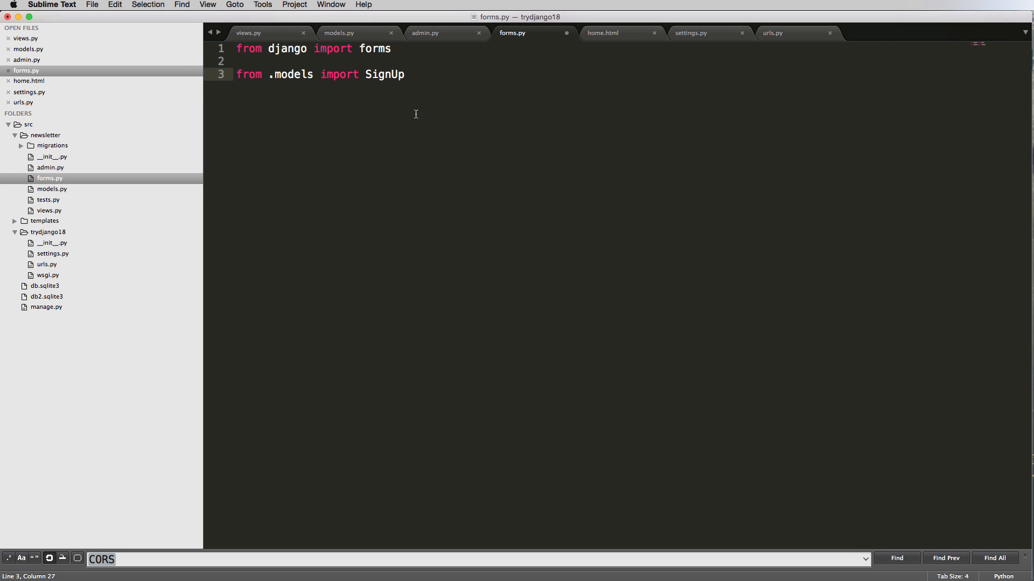
type("class SignUpMod")
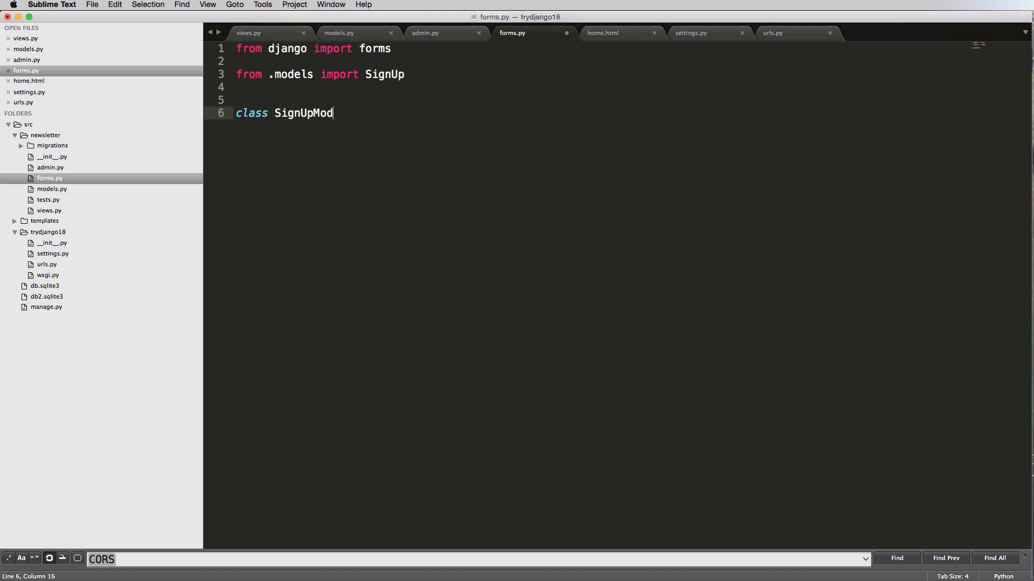
Start the SignUpForm class, referencing admin.py's ModelAdmin class declaration
type("Form()")
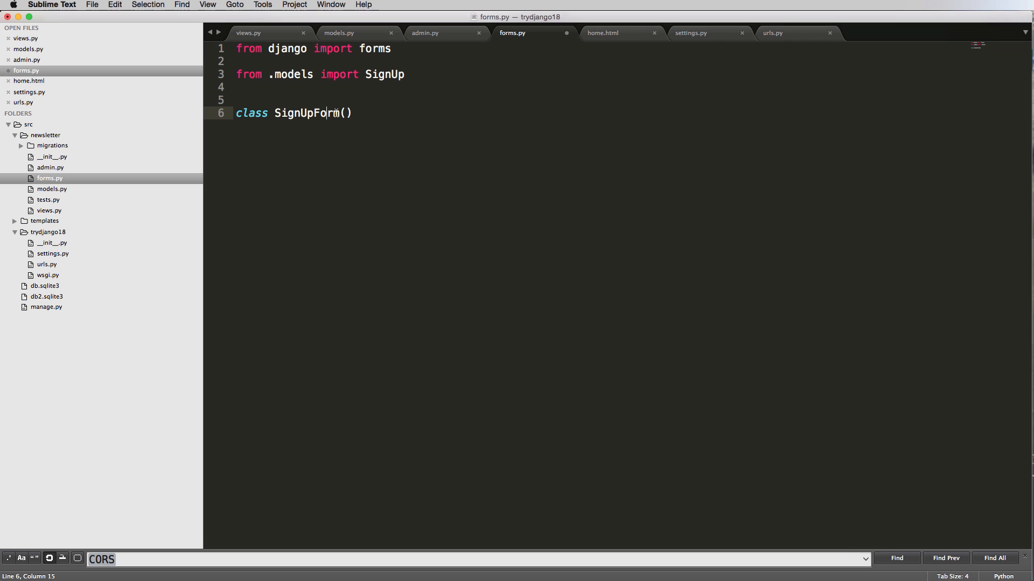
left_click(424, 33)
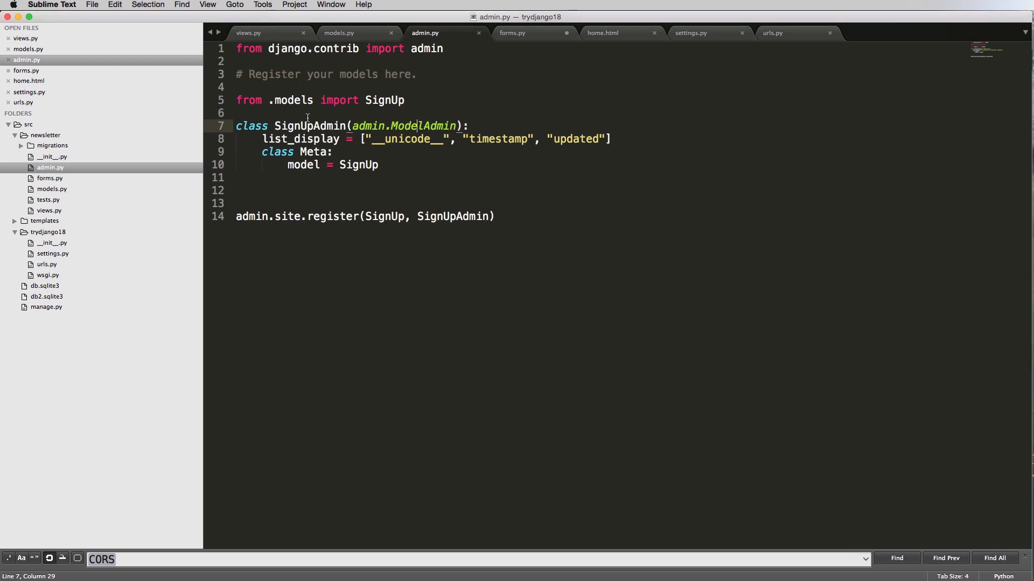
double_click(452, 217)
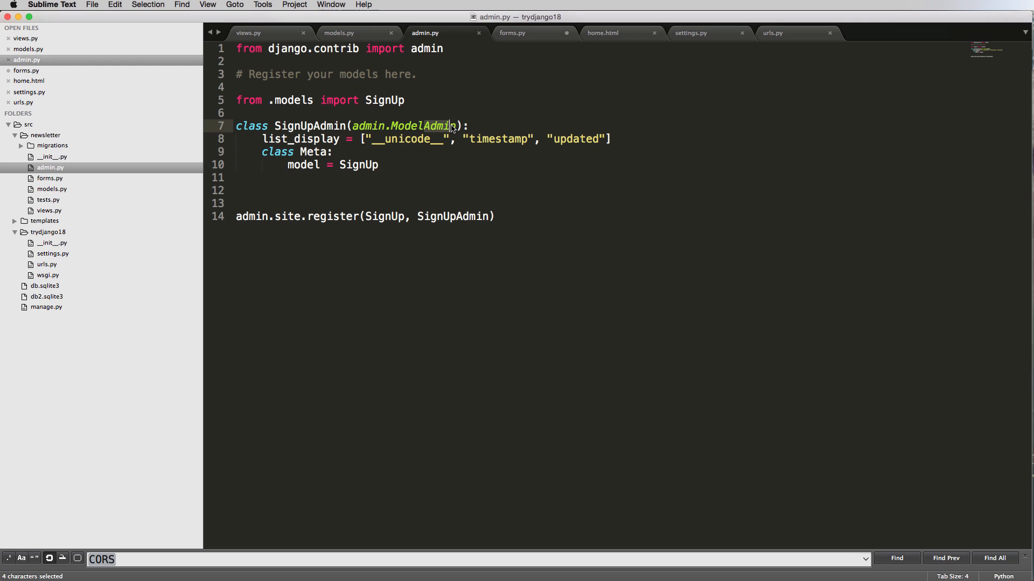
left_click(512, 33)
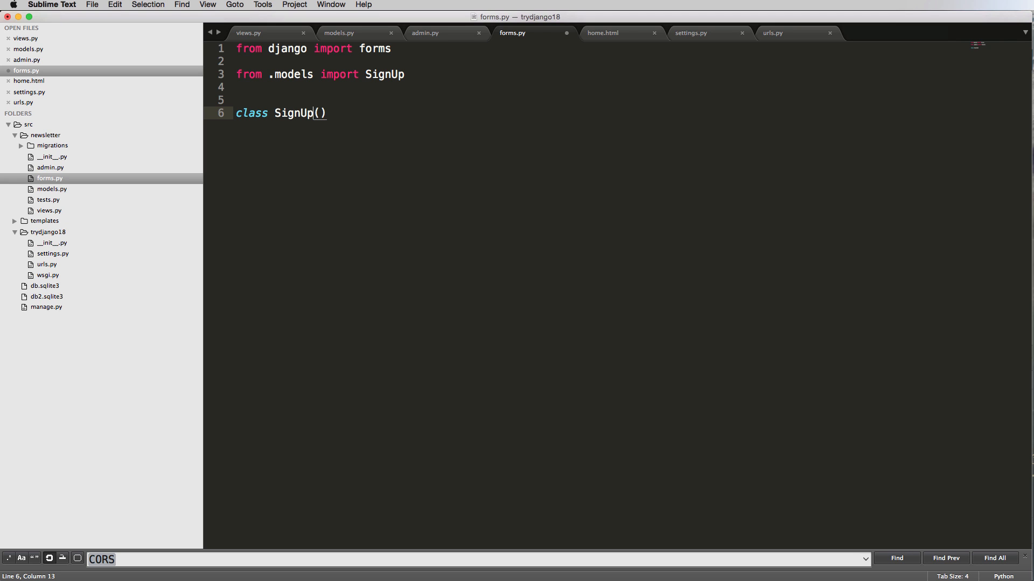
Finish the class line with forms.ModelForm as the base class
type("Form")
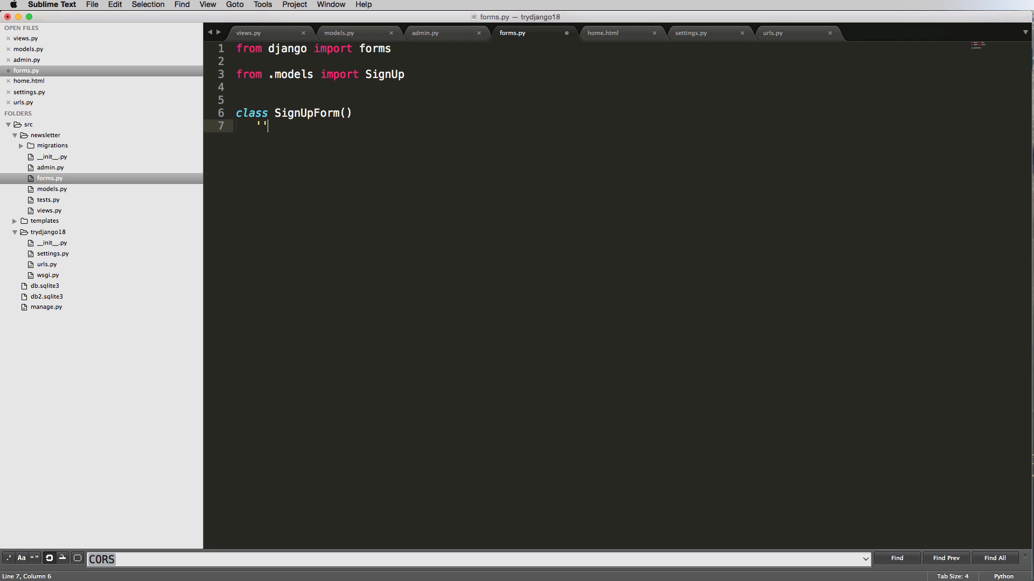
key("Backspace")
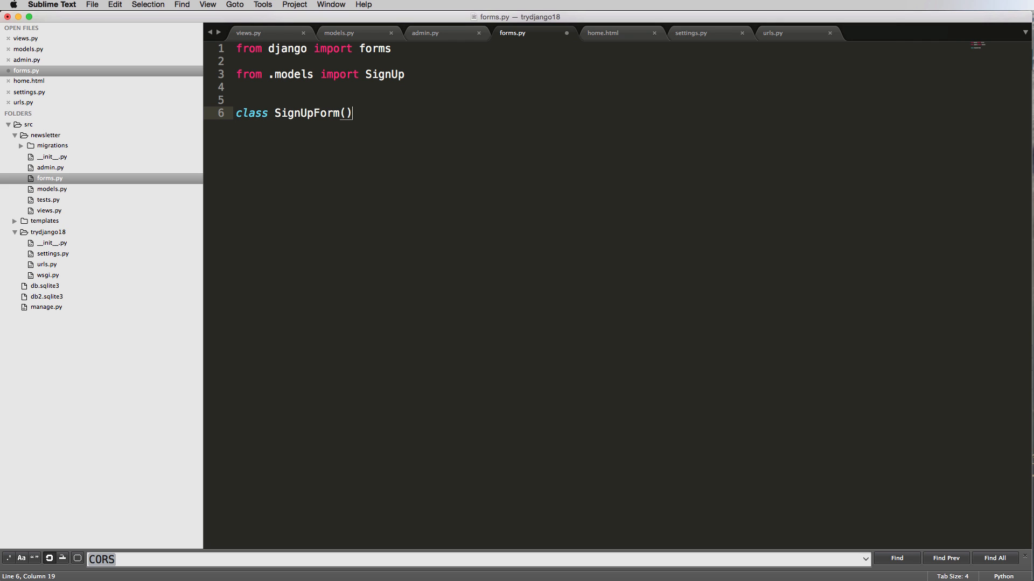
type(":")
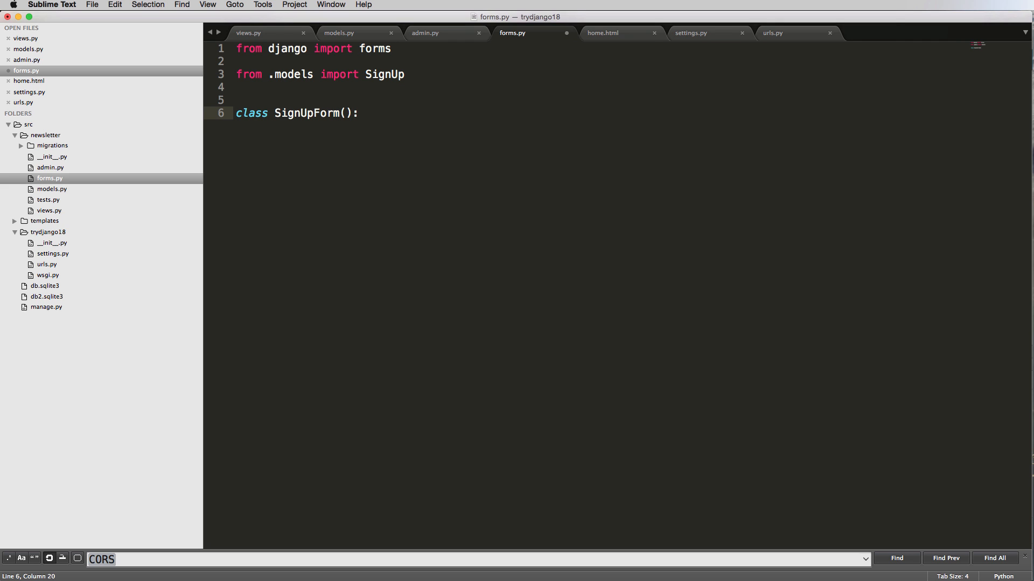
type("f")
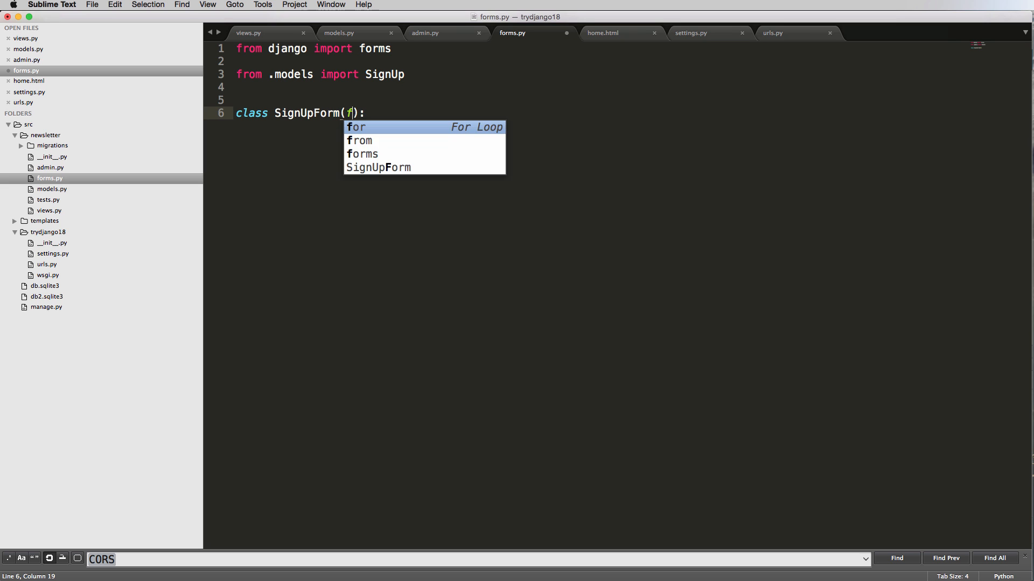
type("orms.ModelForm")
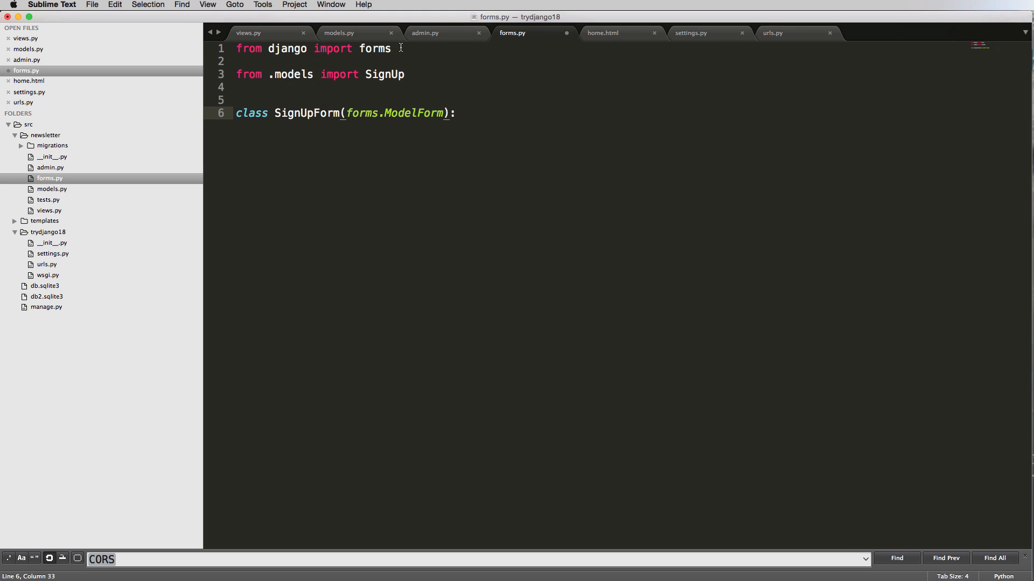
left_click(425, 33)
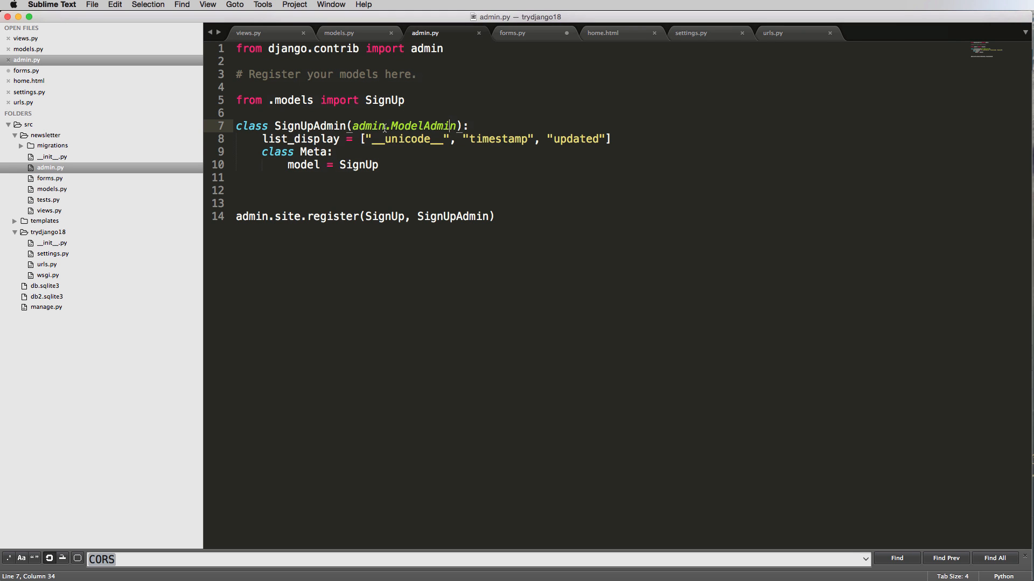
mouse_move(529, 29)
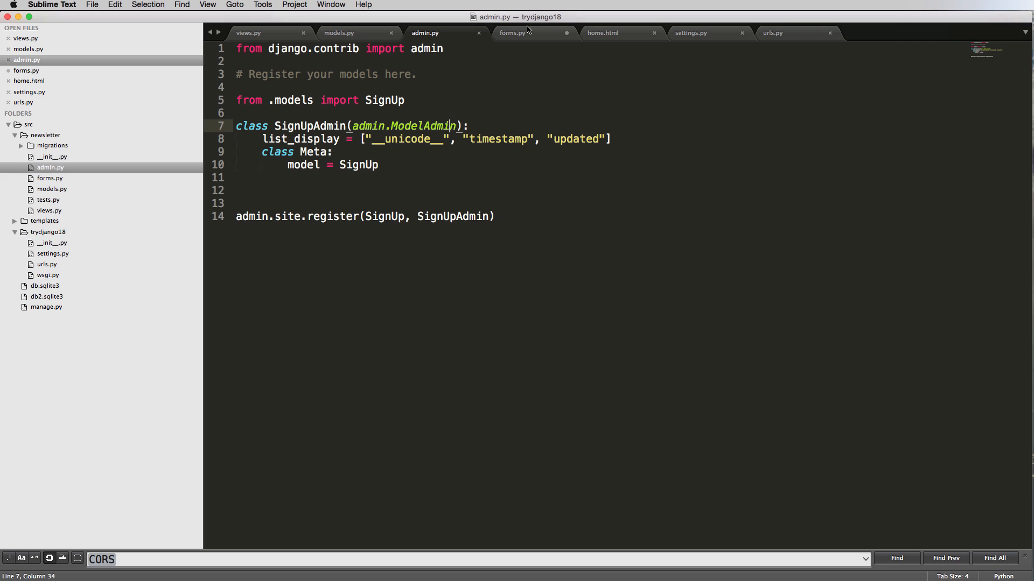
left_click(514, 33)
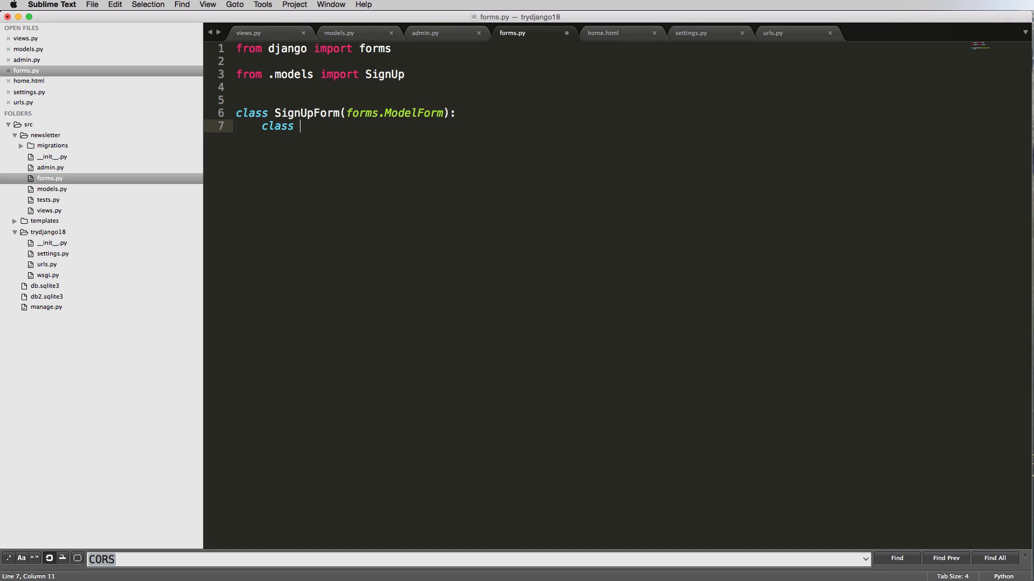
Add an inner Meta class with model = SignUp and an empty fields = [''] list
type("Meta:")
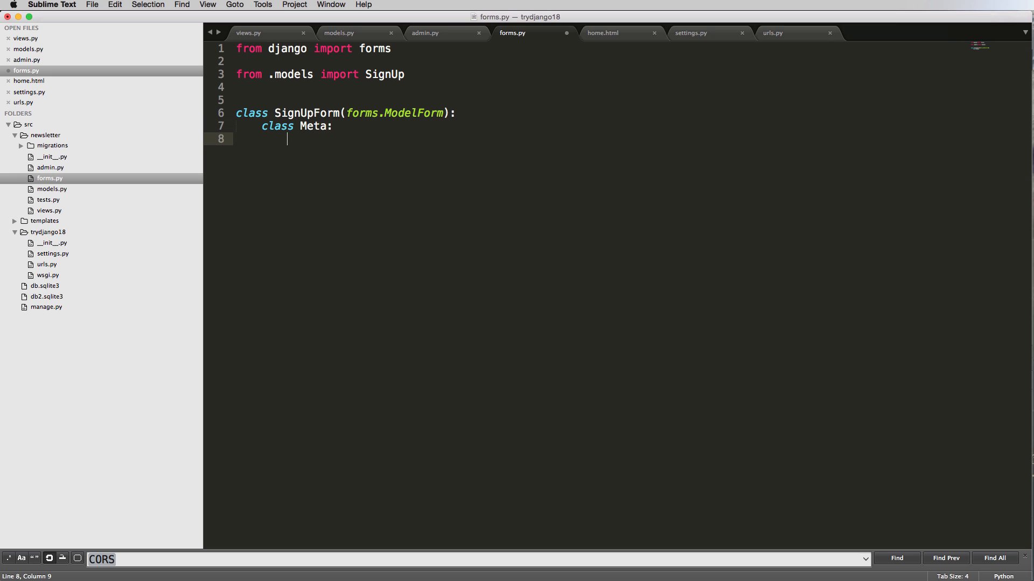
type("model = S")
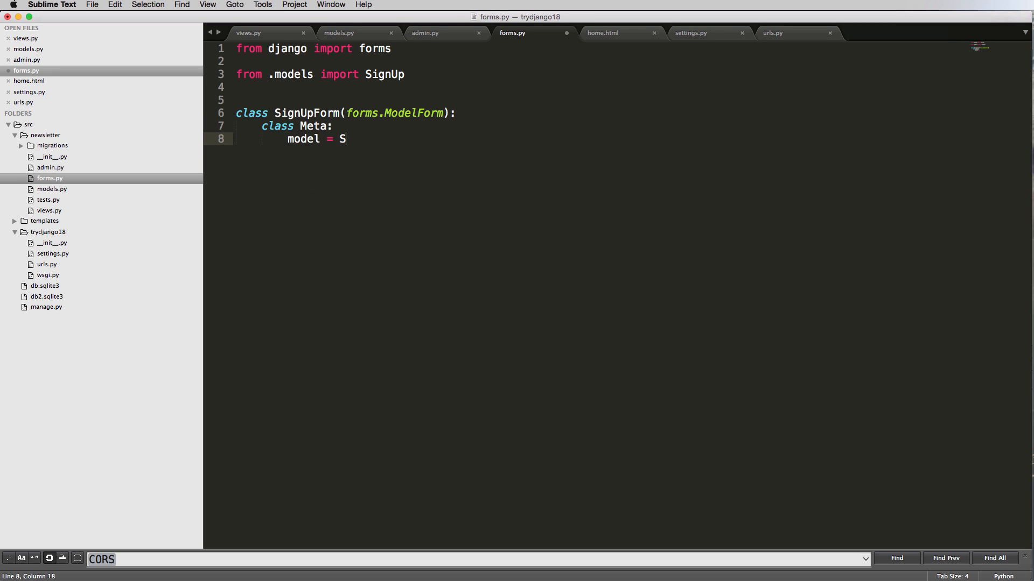
type("ignUp")
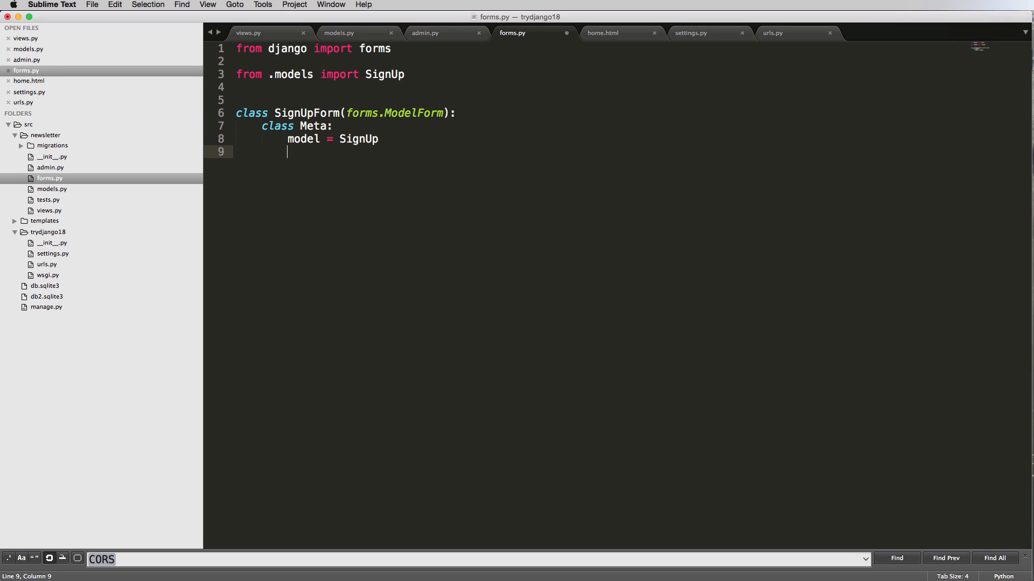
type("field")
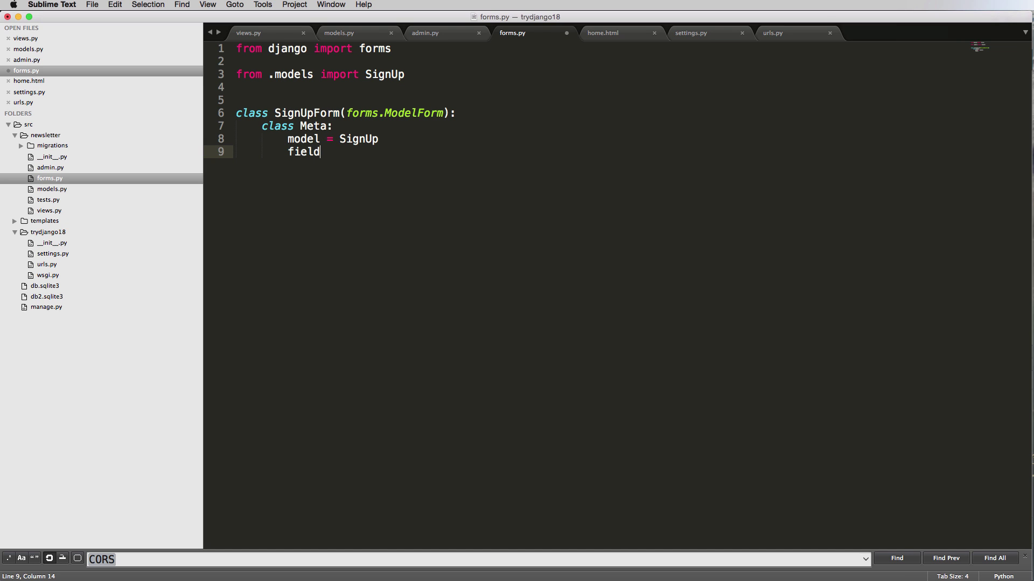
type("s = ['']")
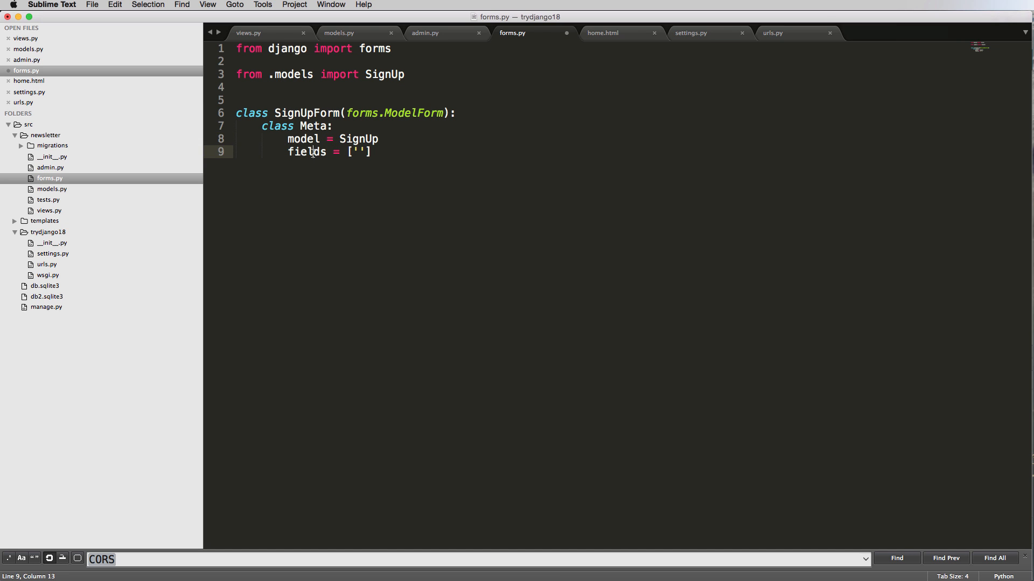
double_click(307, 151)
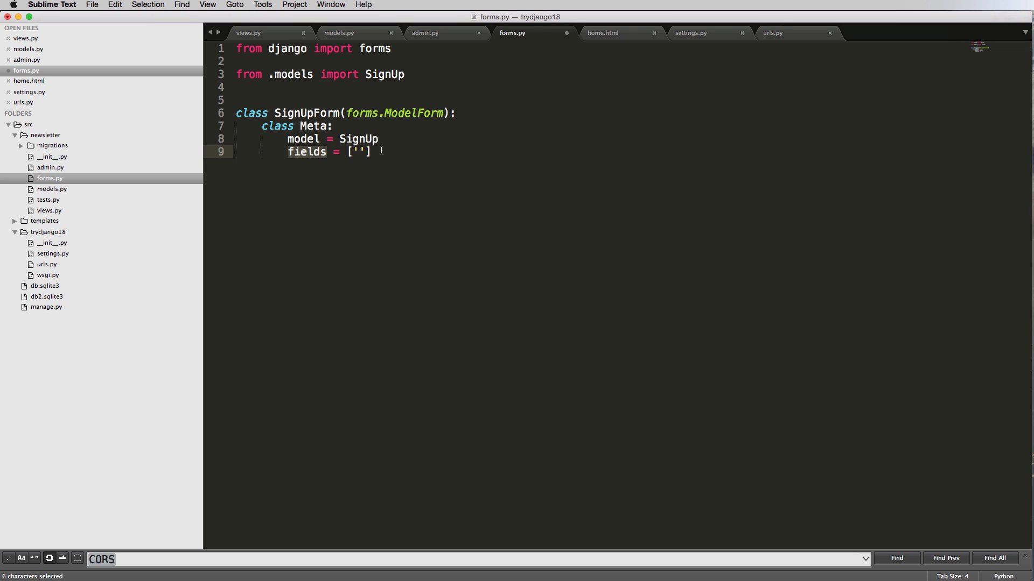
Put 'email' in the fields list and save forms.py
left_click(338, 32)
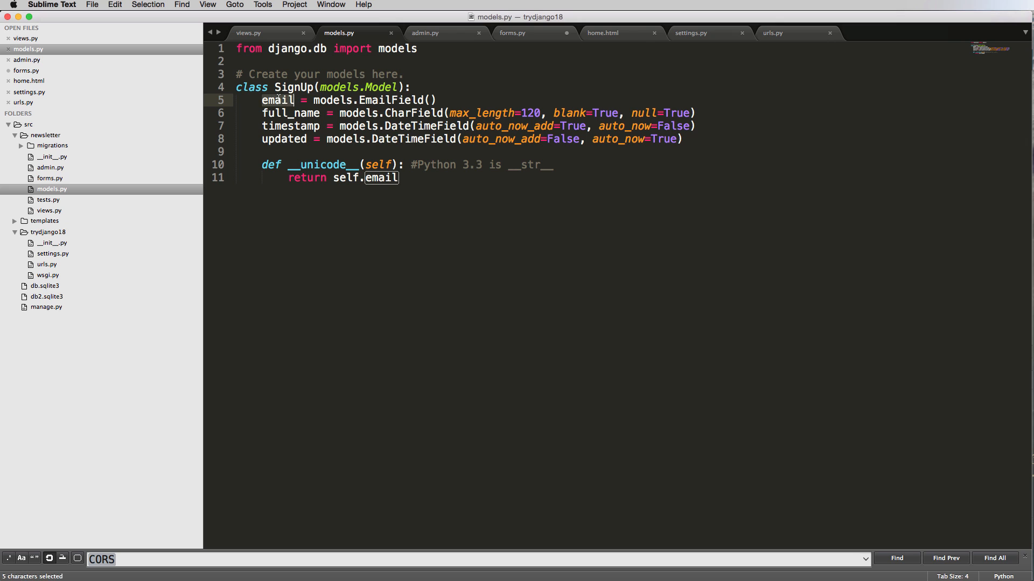
left_click(513, 33)
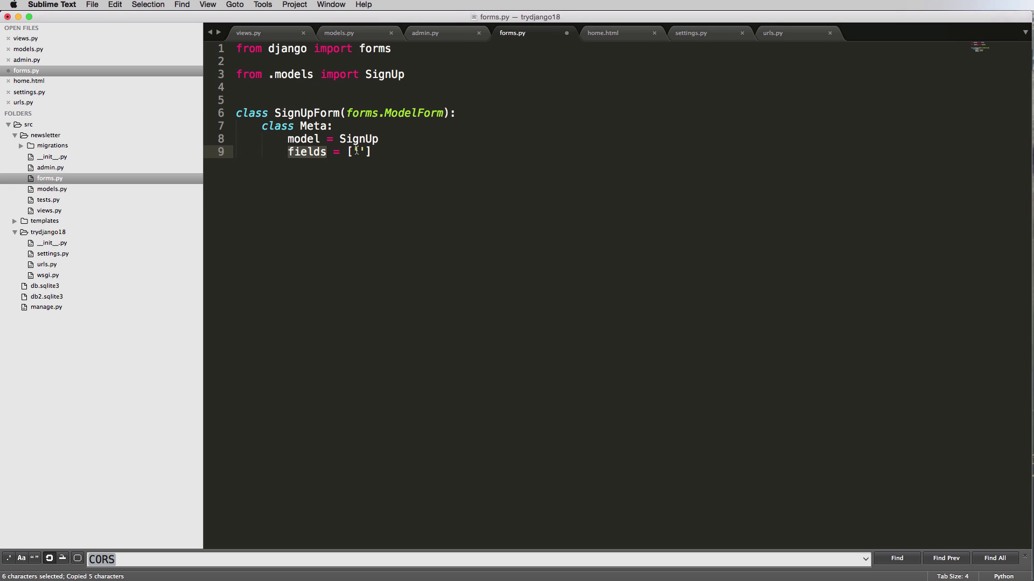
type("email")
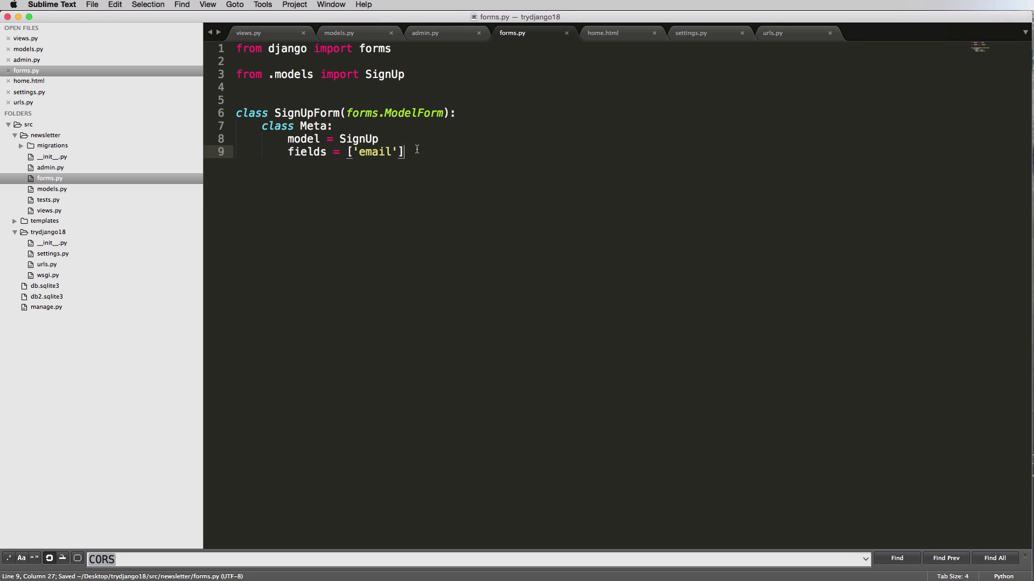
mouse_move(398, 51)
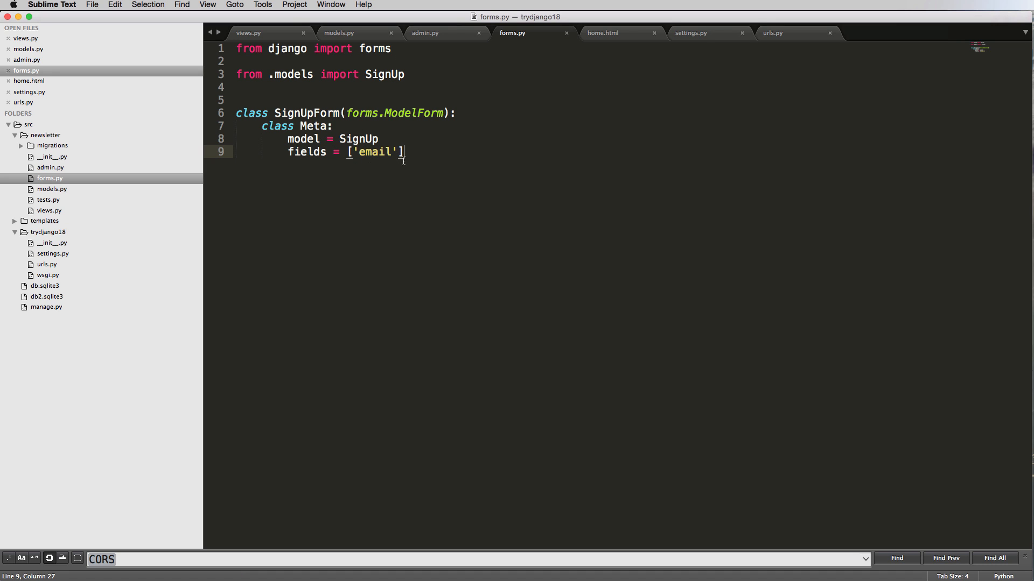
key("cmd+s")
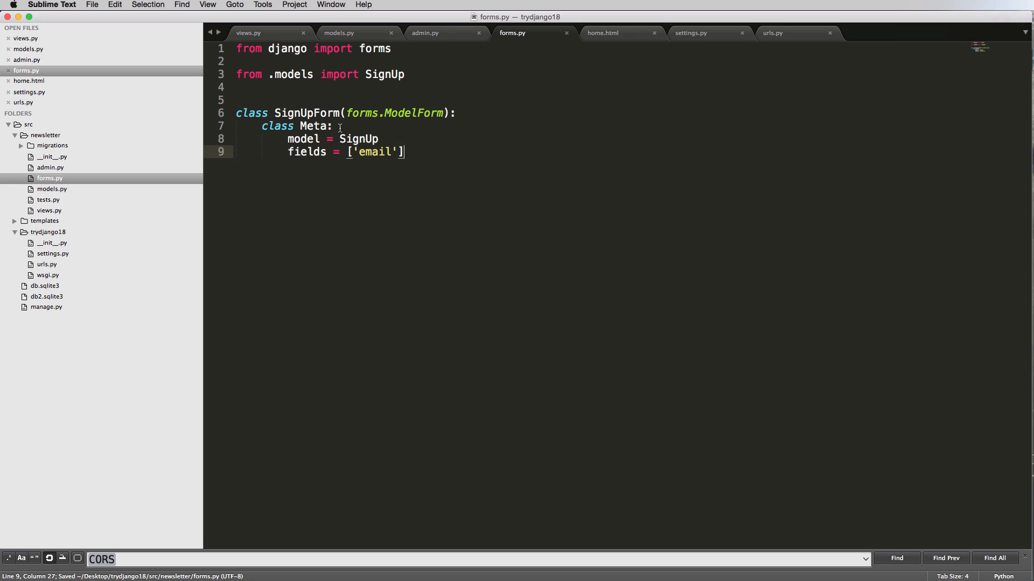
mouse_move(396, 101)
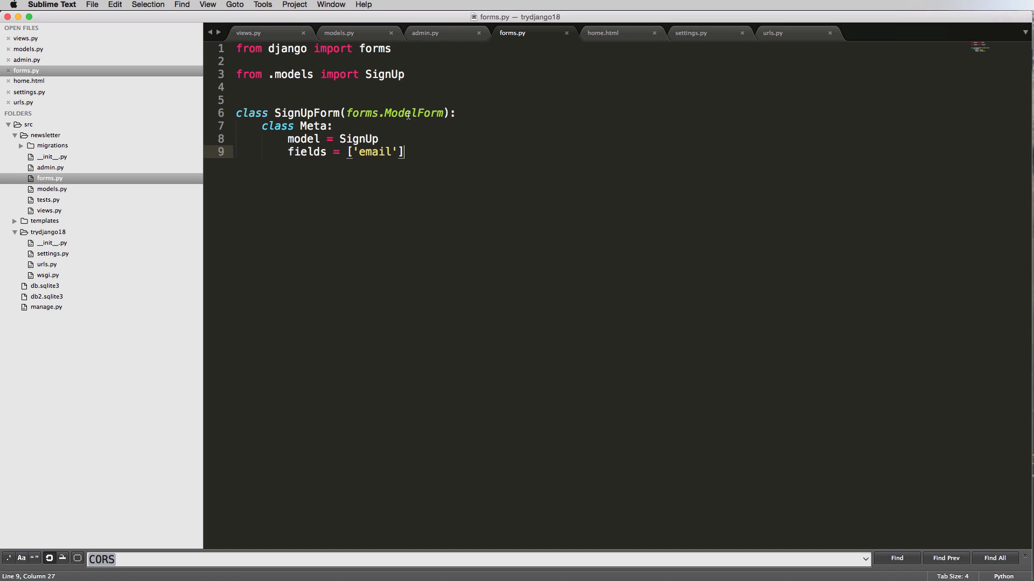
Add 'from .forms import SignUpForm' above the models import in admin.py
left_click(426, 33)
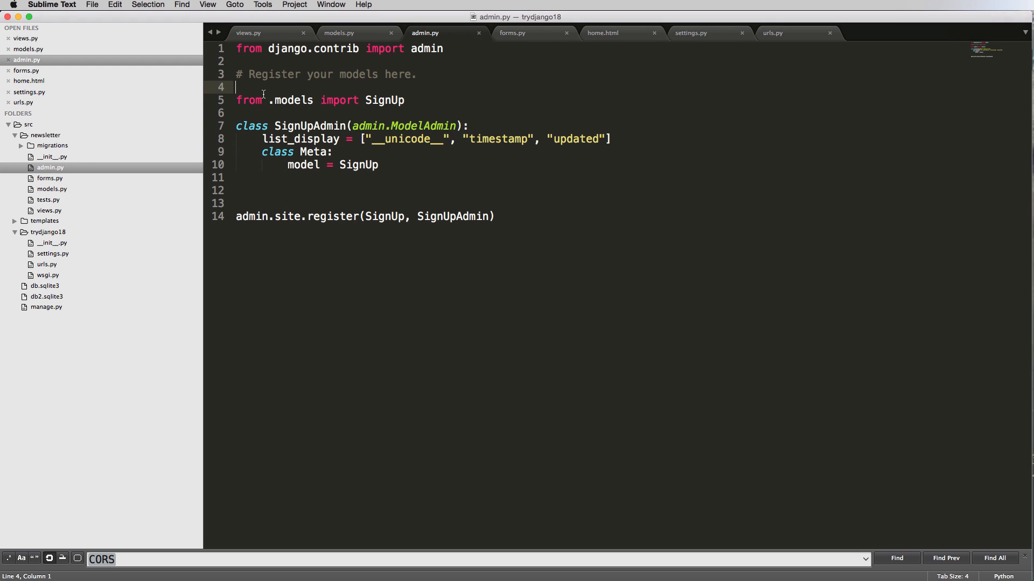
left_click(262, 92)
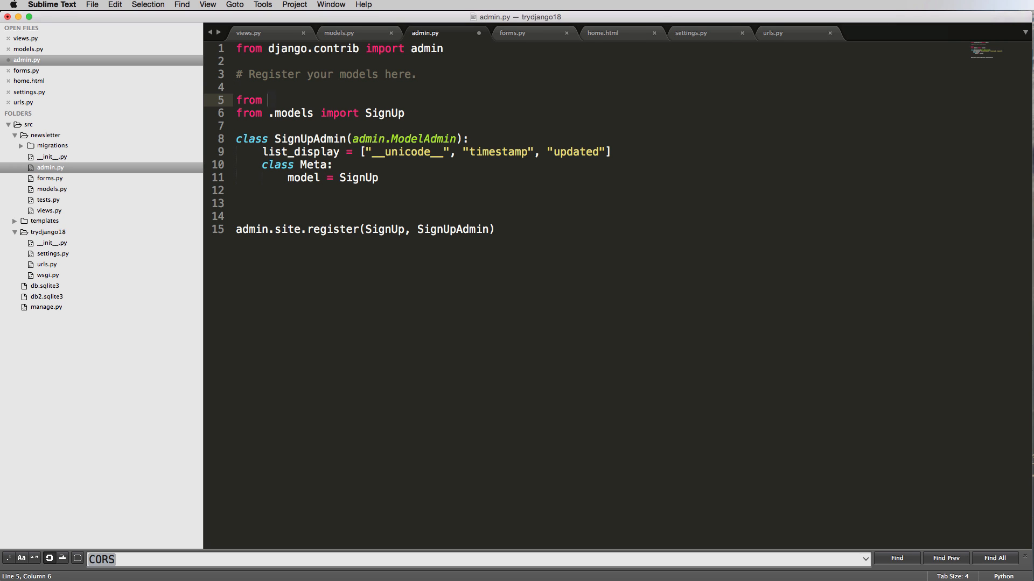
type(".forms import")
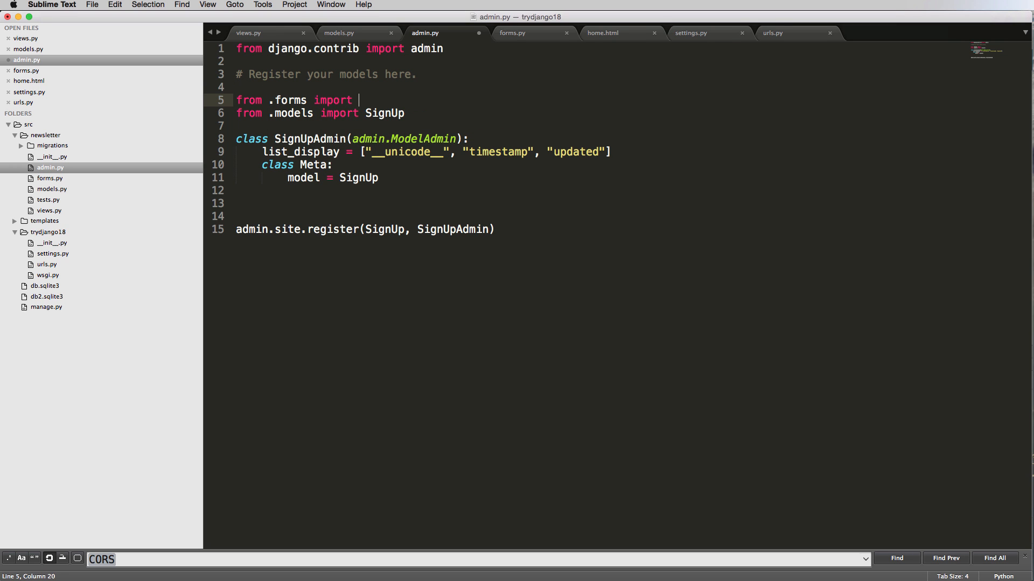
type("SignUp")
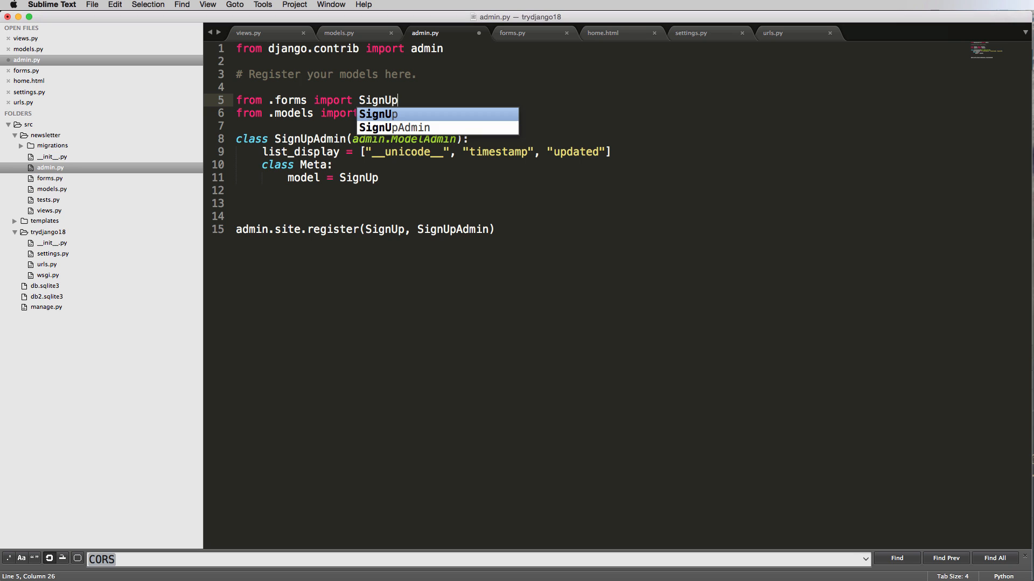
type("Form")
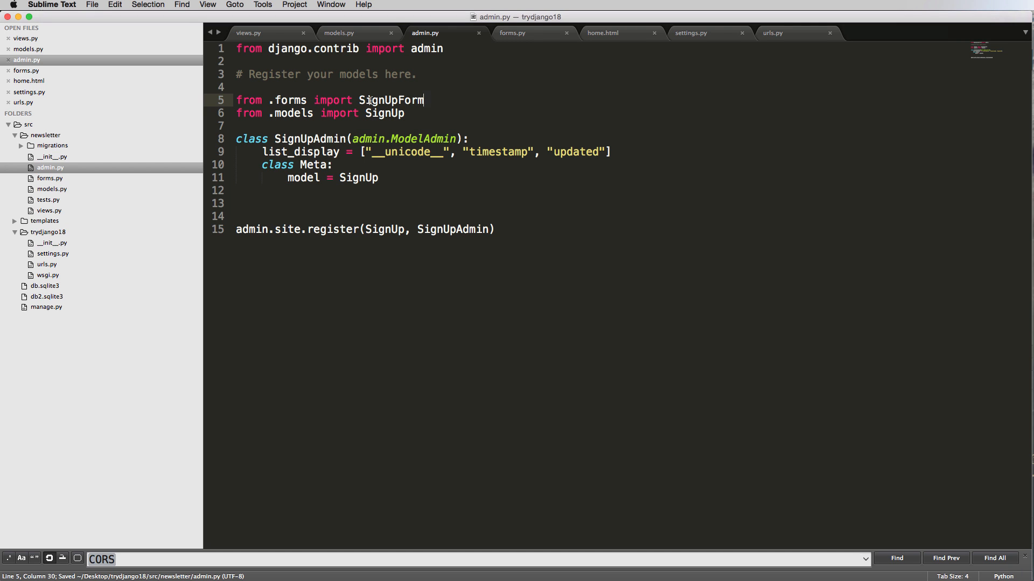
left_click(400, 113)
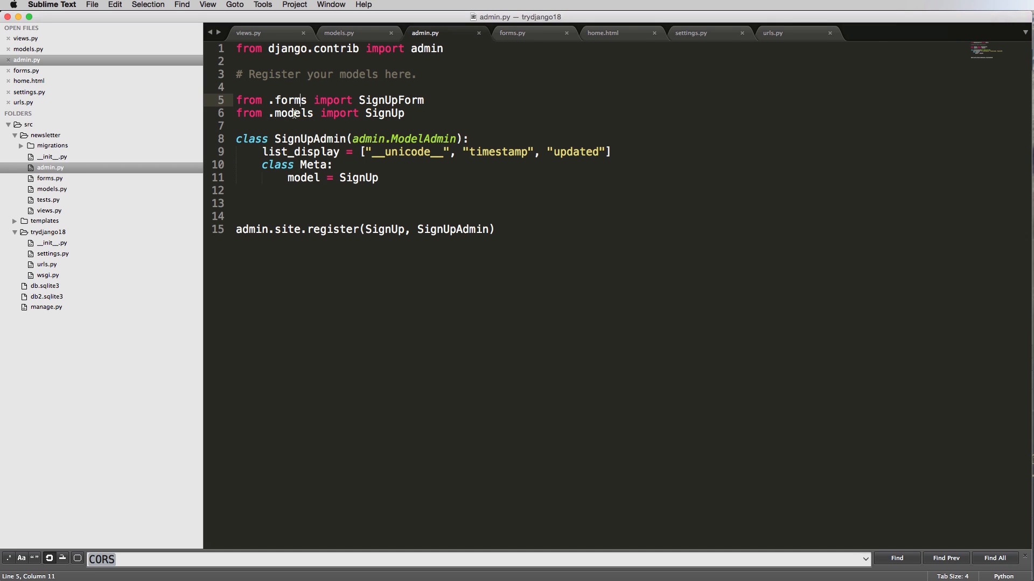
Comment out the Meta class and set form = SignUpForm, checking the admin page
left_click(237, 125)
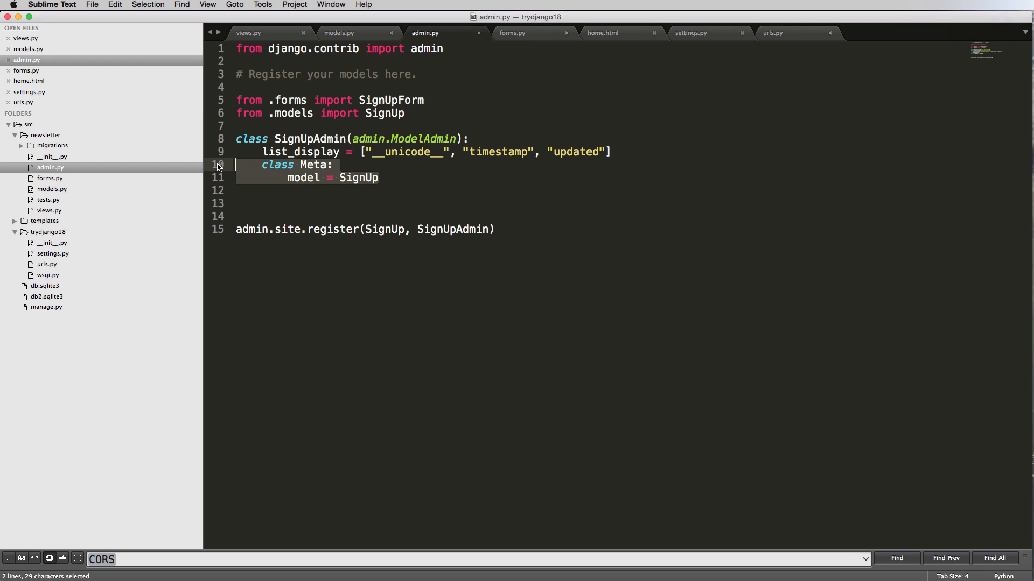
key("cmd+/")
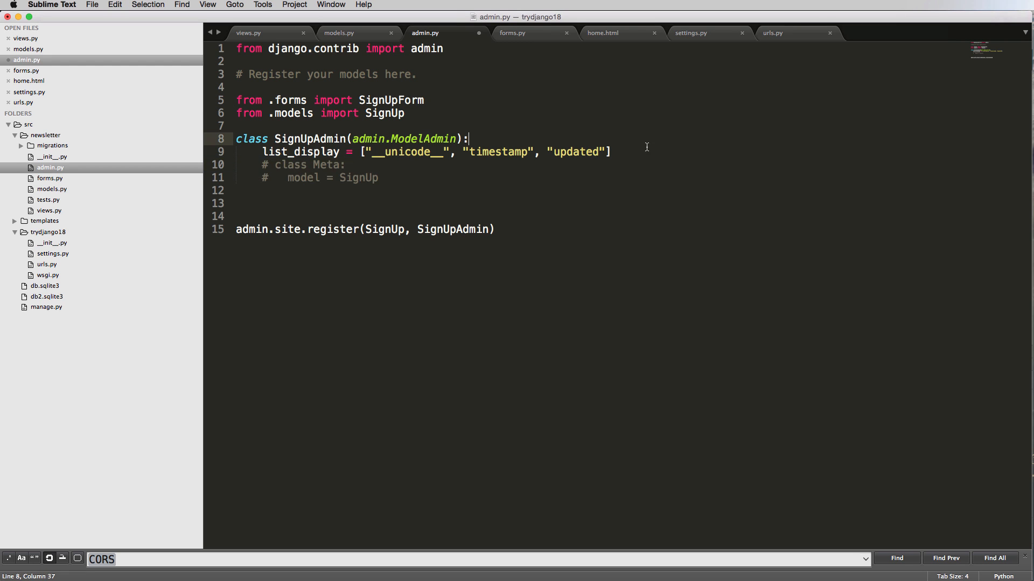
type("form = SignUpForm")
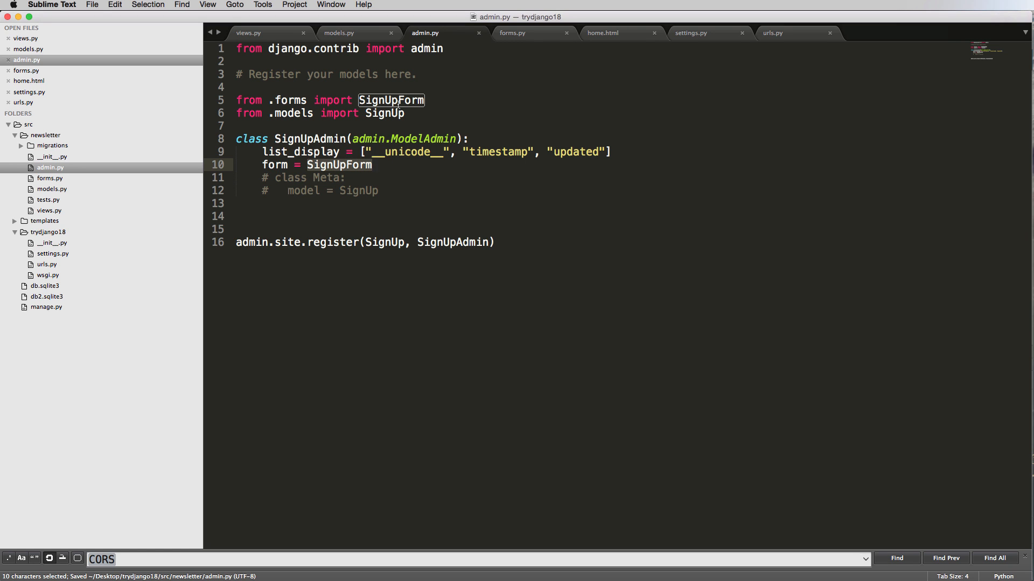
left_click(375, 165)
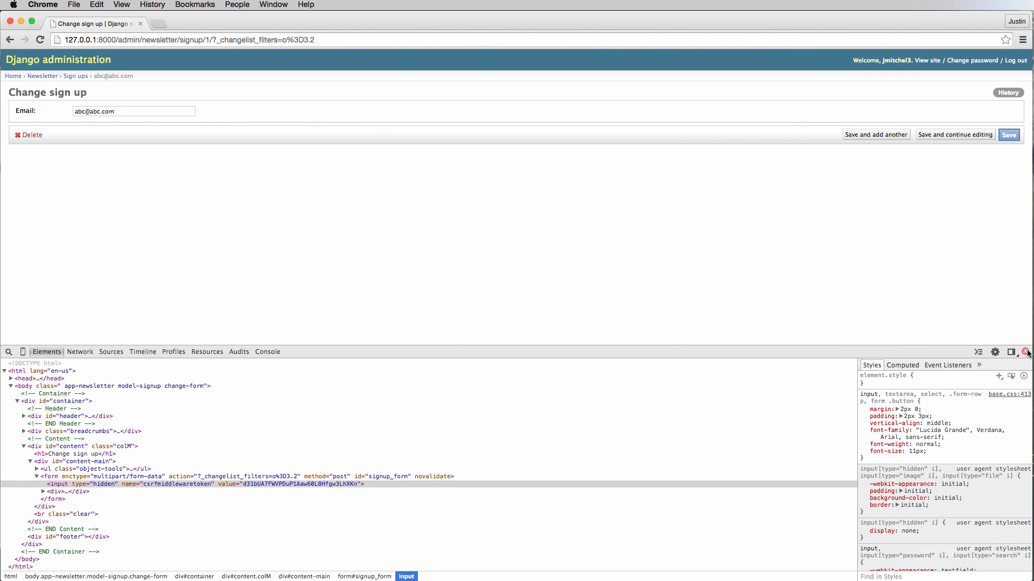
left_click(1023, 353)
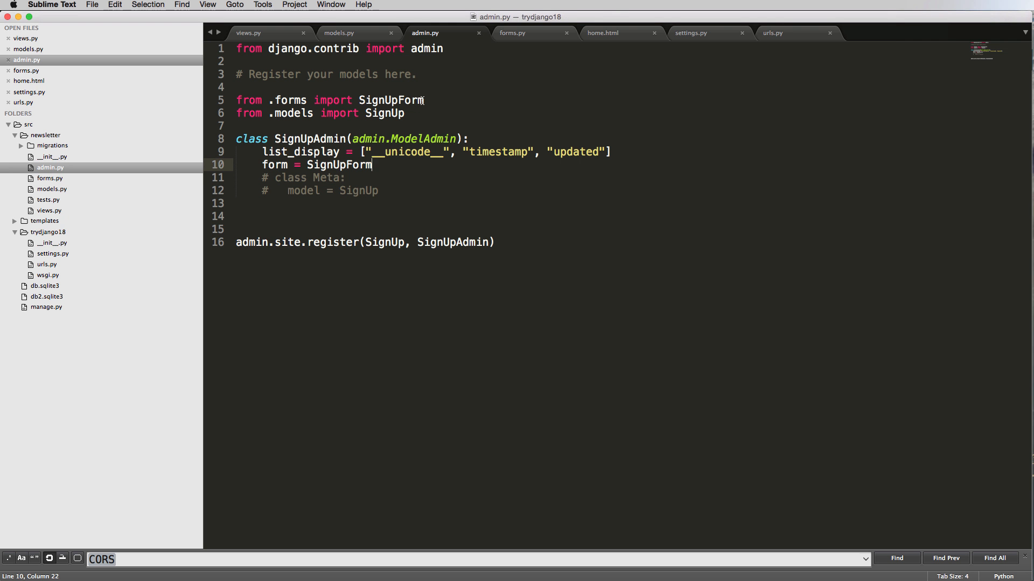
Add 'first_name' before email in the fields list, checking models.py
left_click(513, 33)
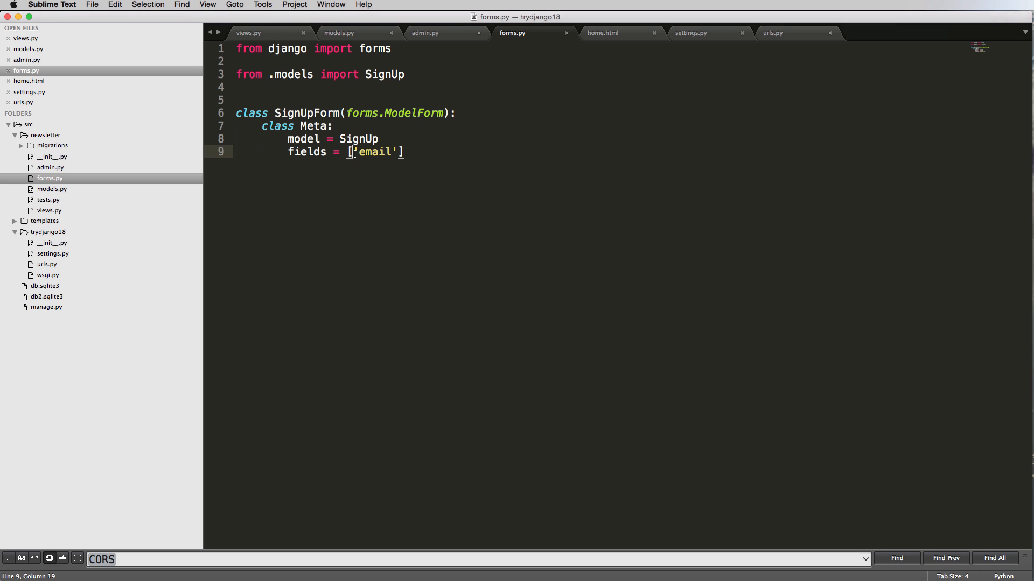
type("'first_name")
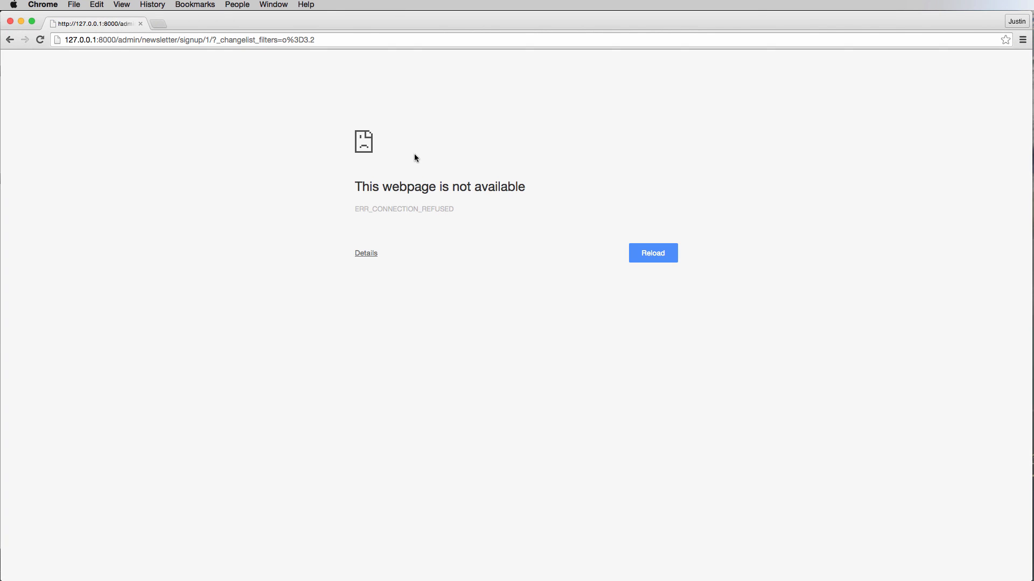
mouse_move(301, 95)
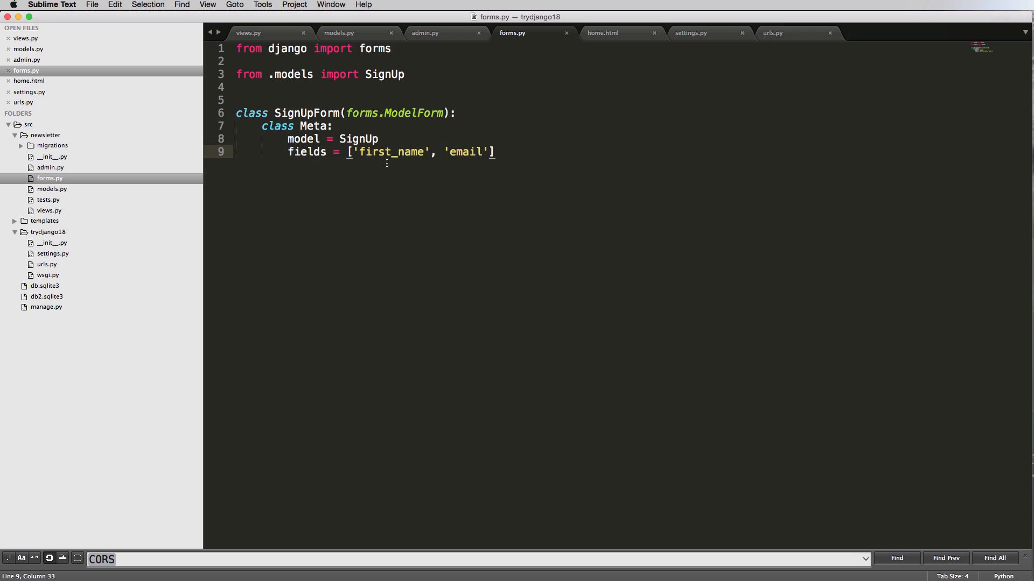
left_click(340, 33)
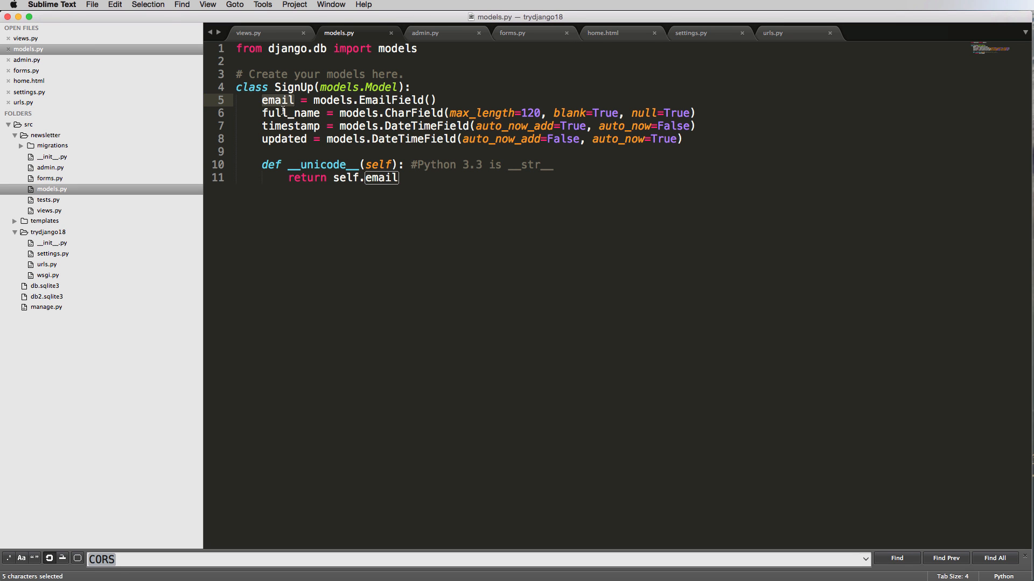
left_click(512, 33)
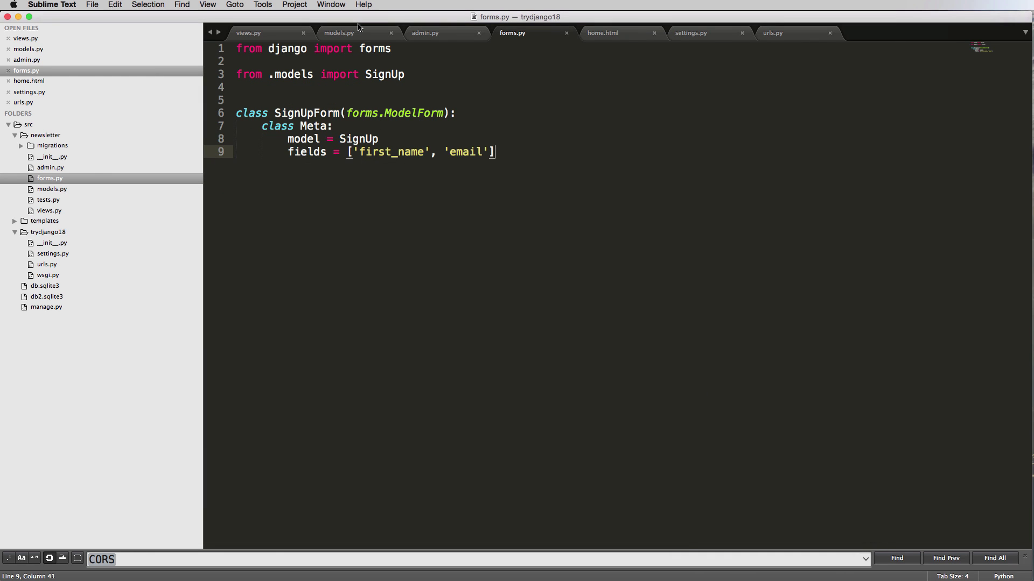
Replace first_name with the model's full_name field
left_click(340, 33)
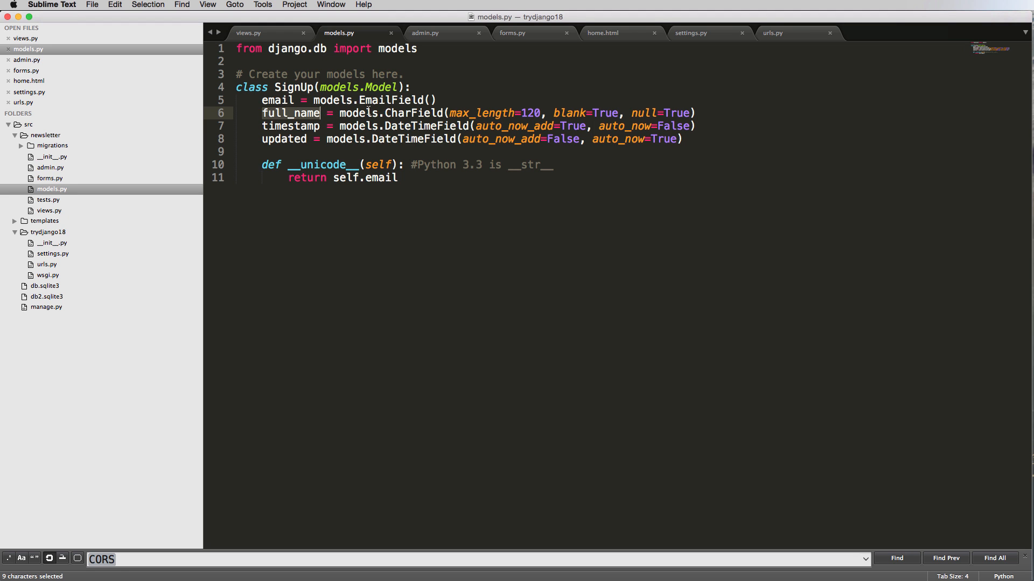
left_click(513, 33)
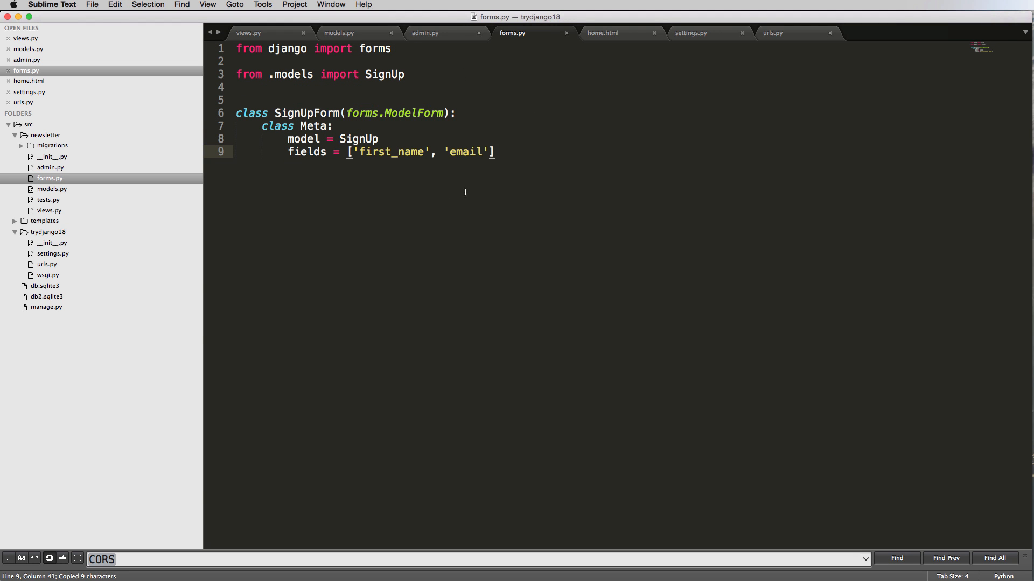
mouse_move(474, 349)
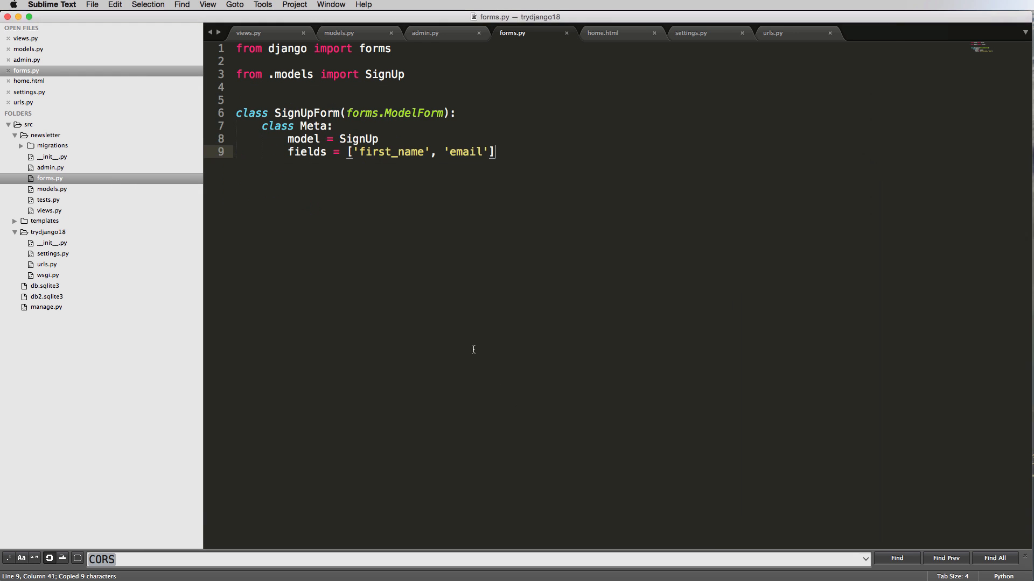
type("full_name")
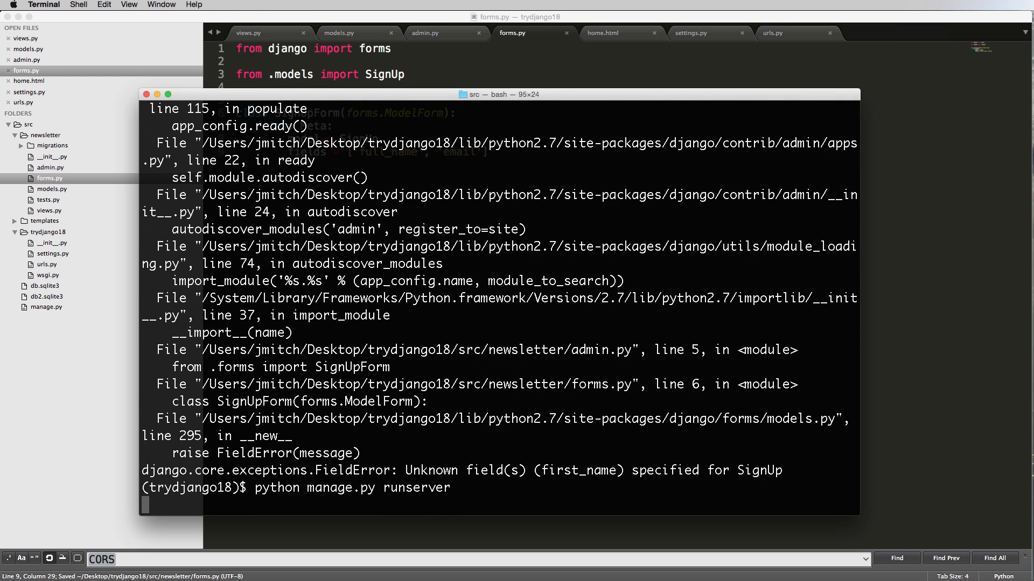
key("Return")
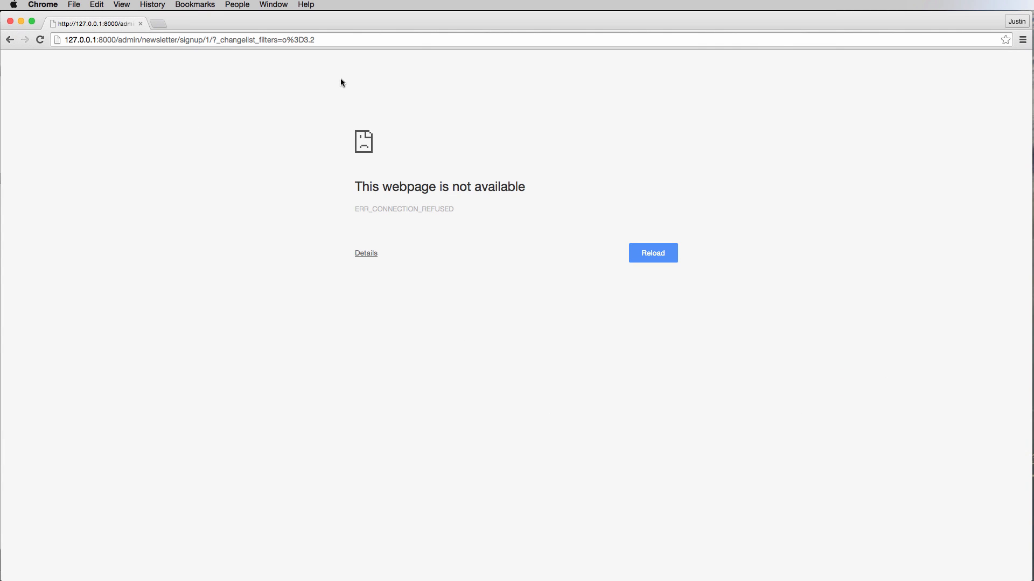
left_click(652, 253)
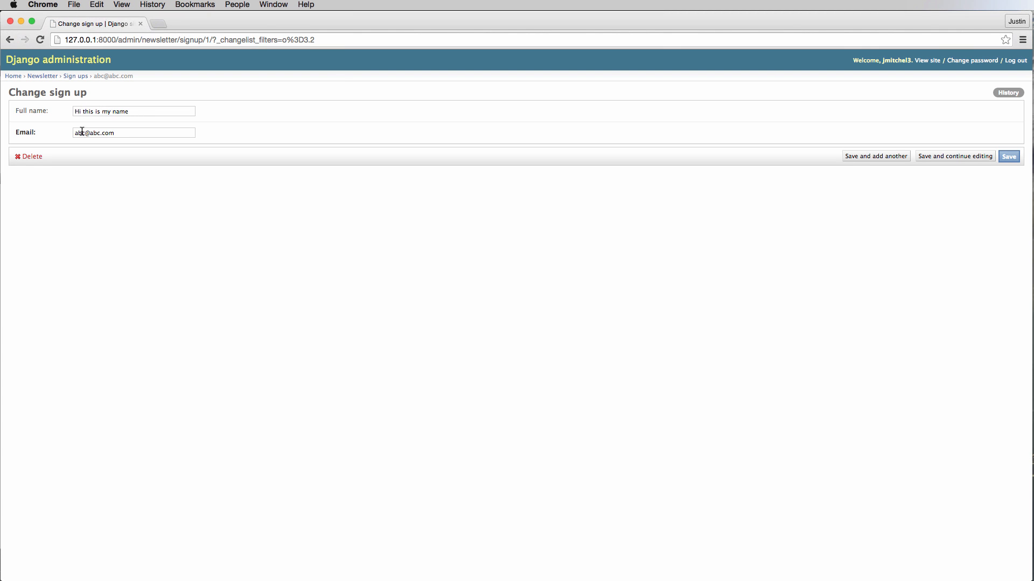
mouse_move(163, 124)
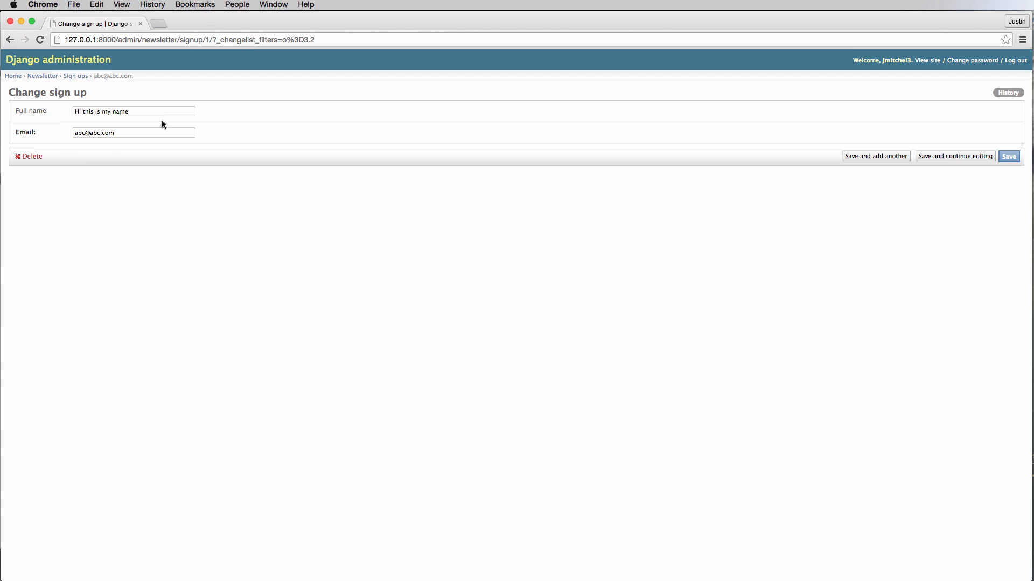
mouse_move(30, 113)
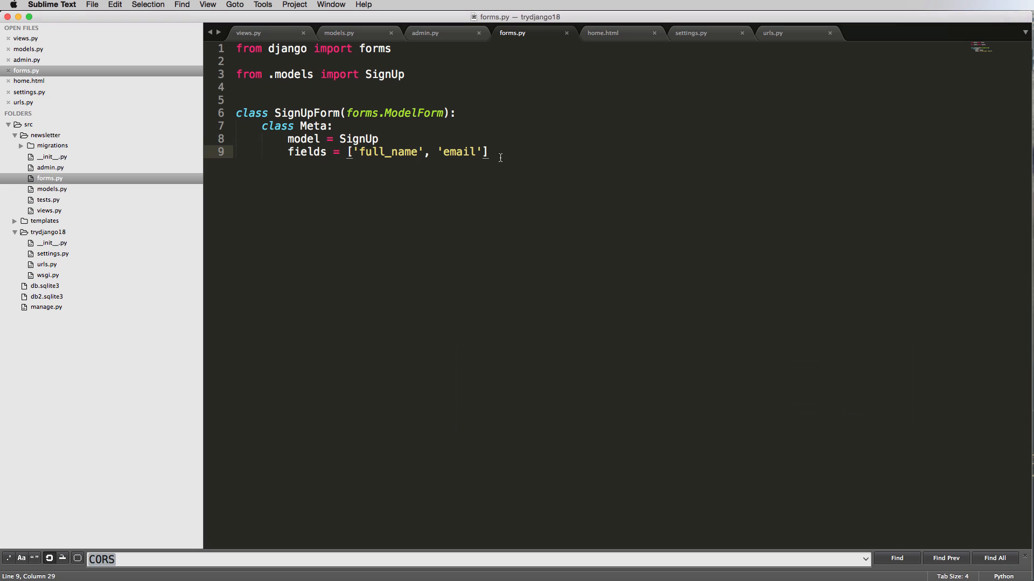
left_click(378, 152)
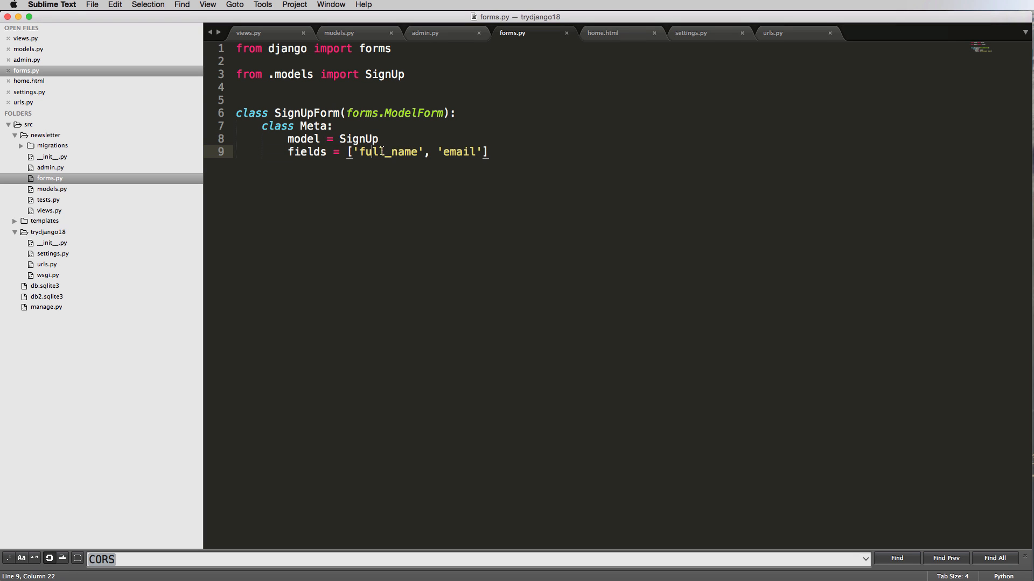
double_click(400, 151)
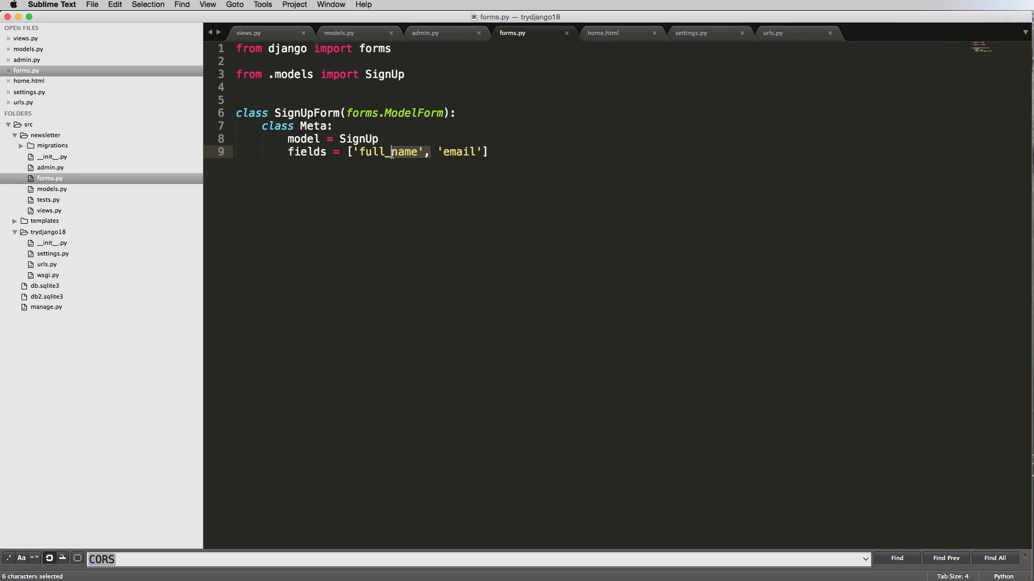
left_click(423, 152)
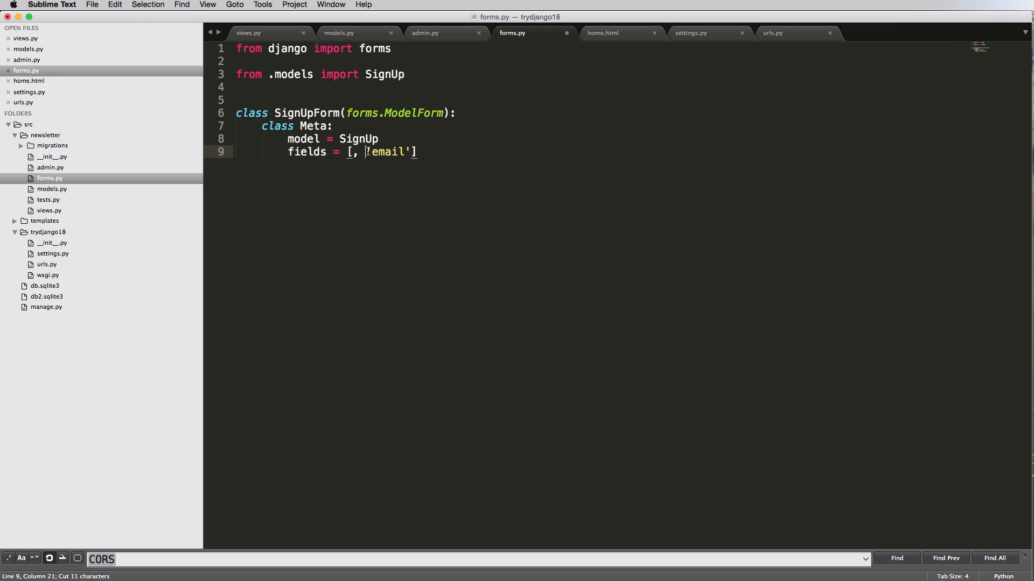
key("backspace")
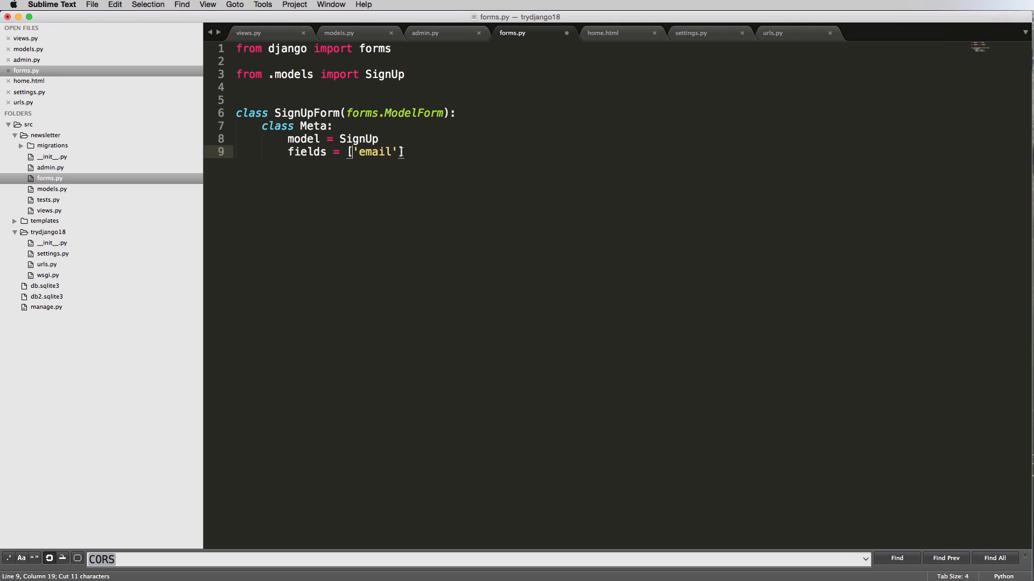
type(", 'full_name', '")
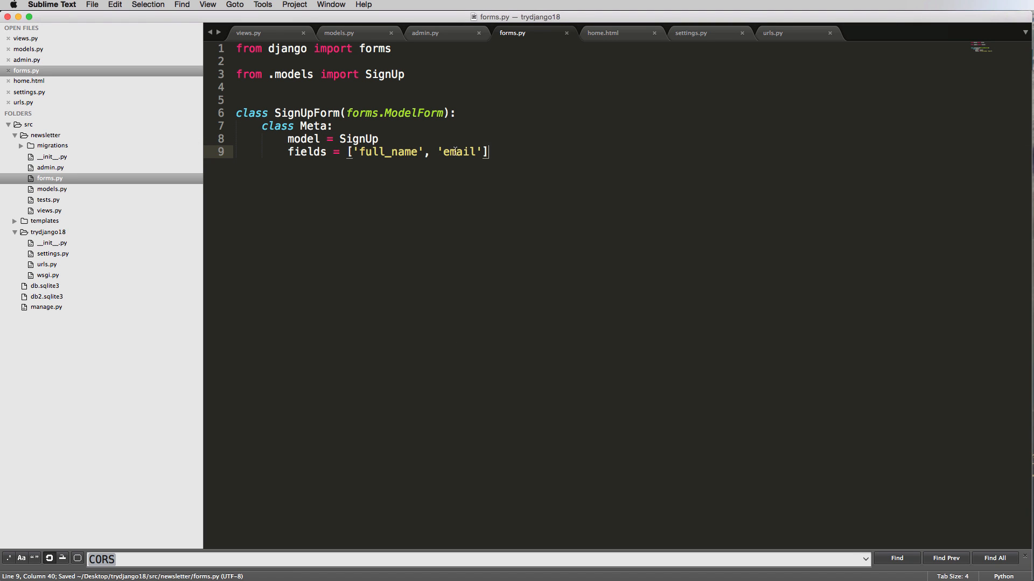
mouse_move(509, 156)
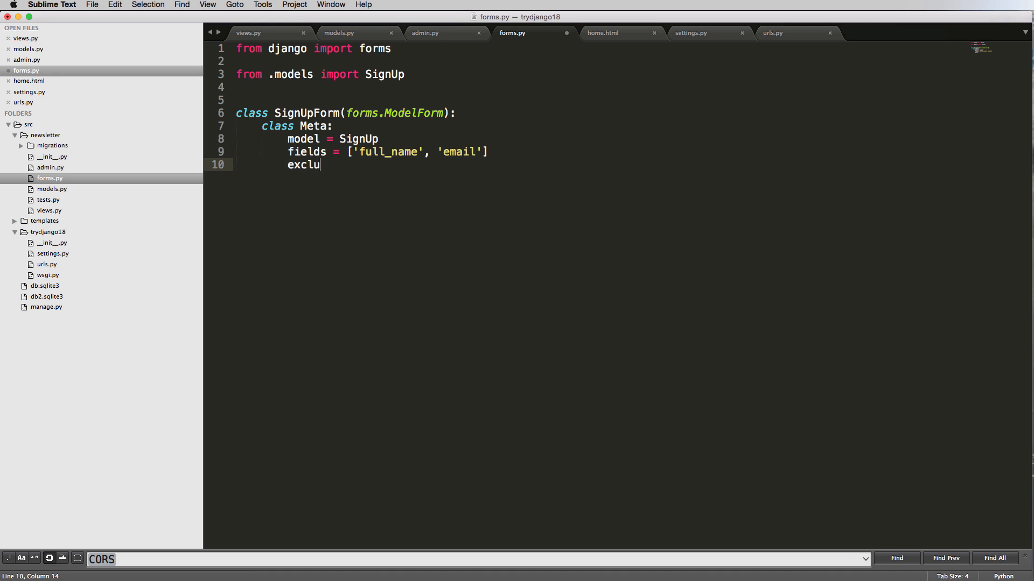
Add an exclude = ['full_name'] line beneath fields and comment it out
type("de = ['']")
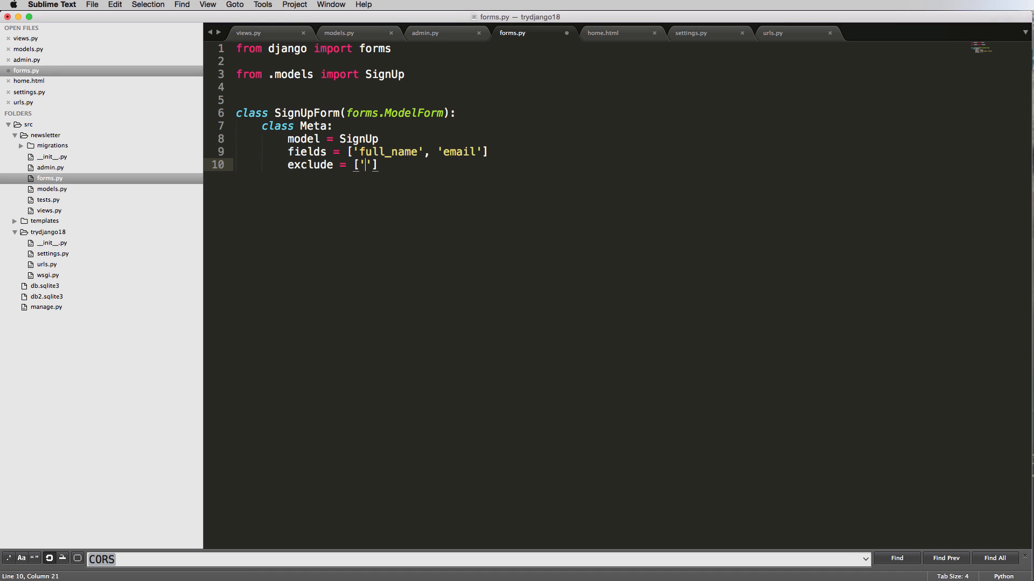
type("full_name")
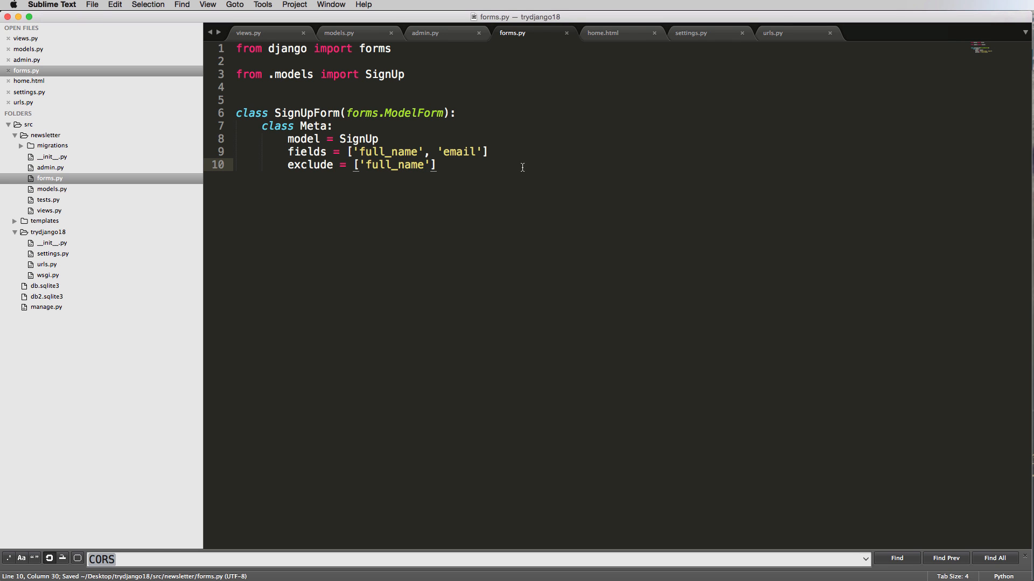
type("#")
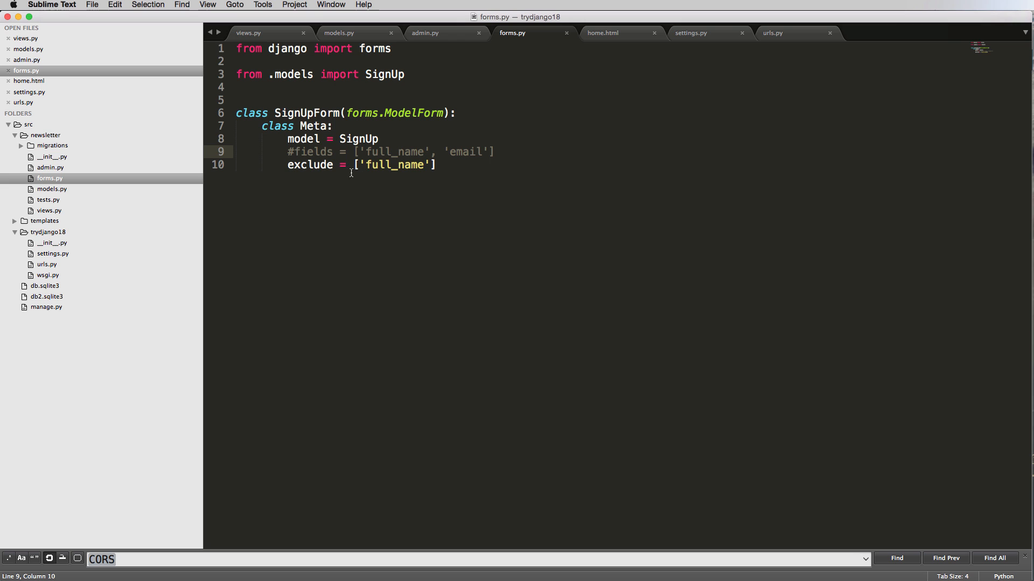
Add a 'use sparingly' note beside the fields and exclude lines, then remove it
left_click_drag(287, 151, 435, 165)
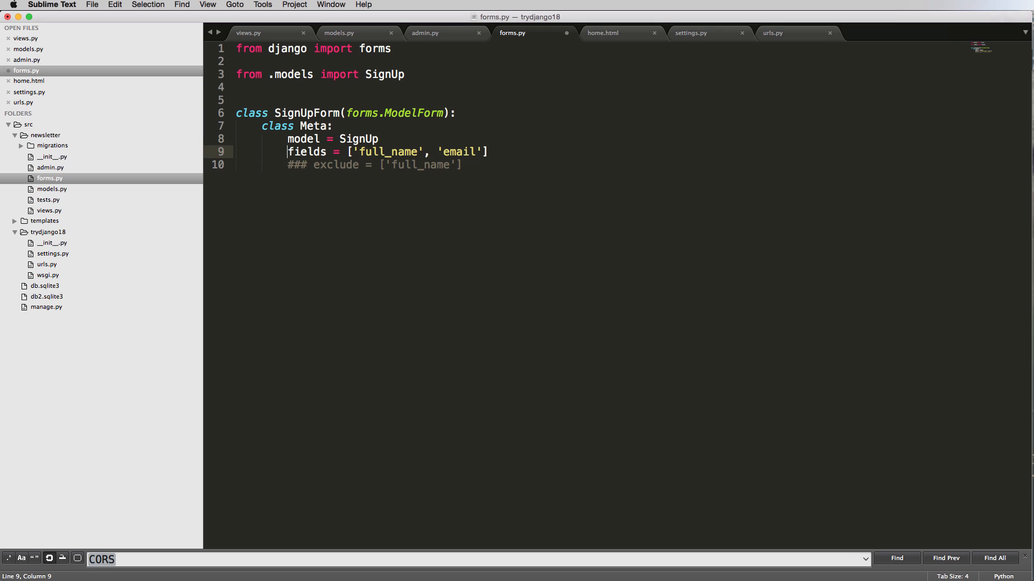
type("u")
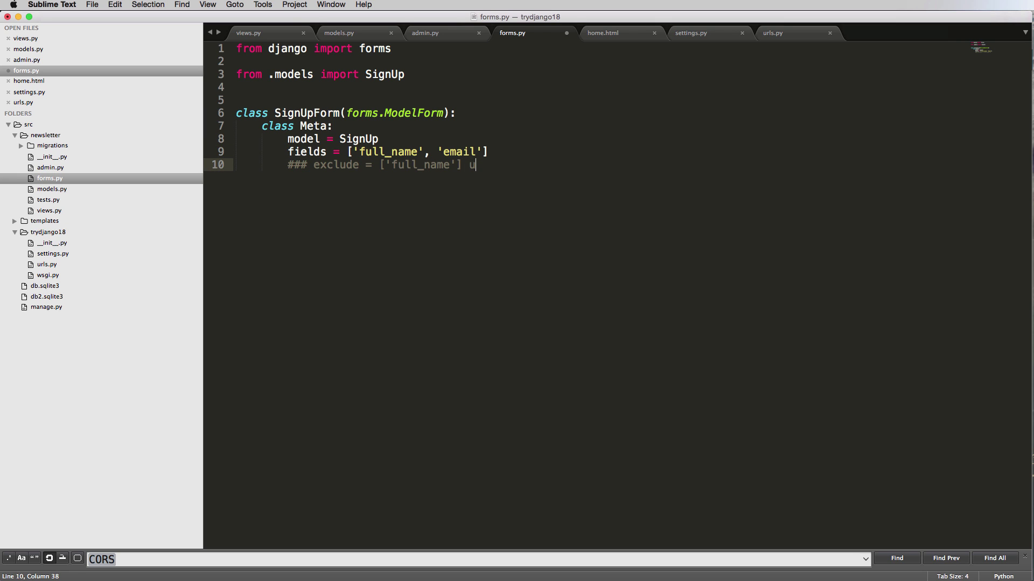
type("se sparingly")
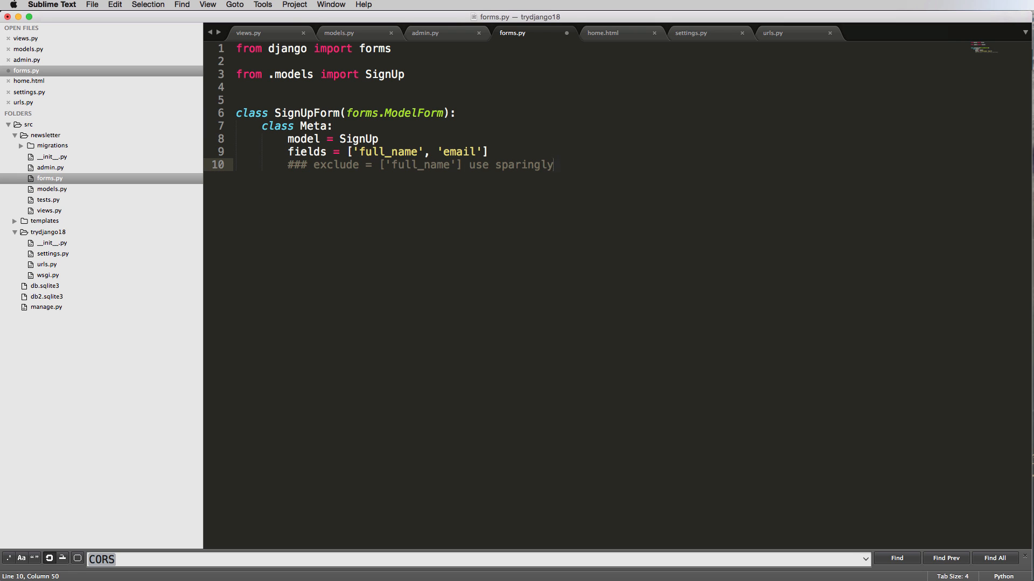
left_click_drag(469, 165, 553, 165)
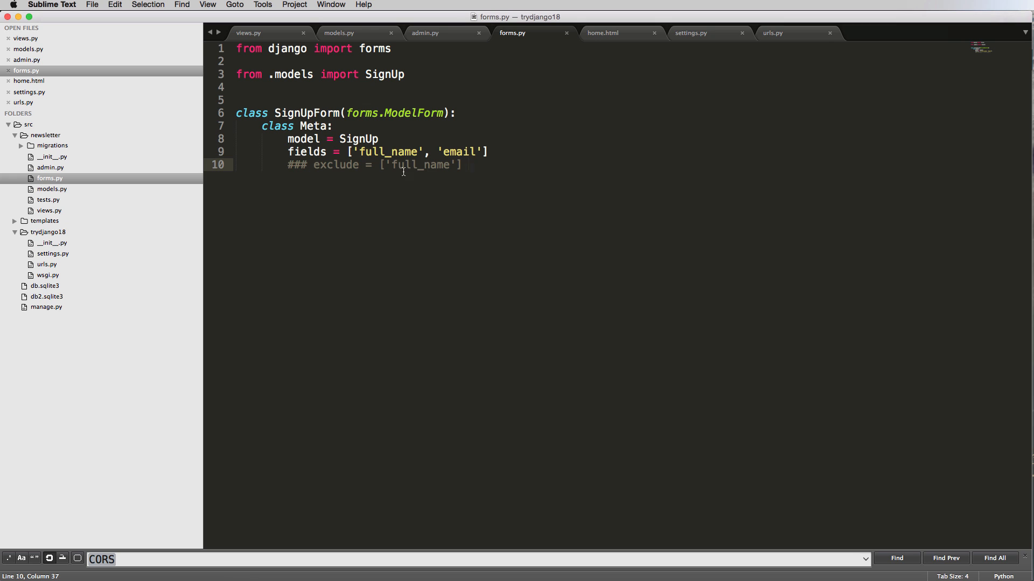
double_click(305, 151)
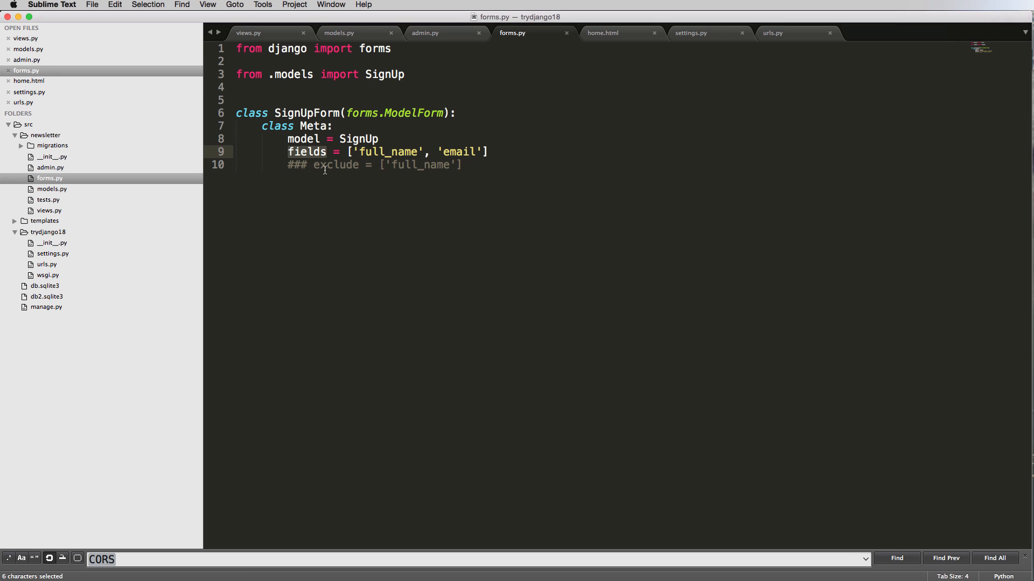
double_click(336, 165)
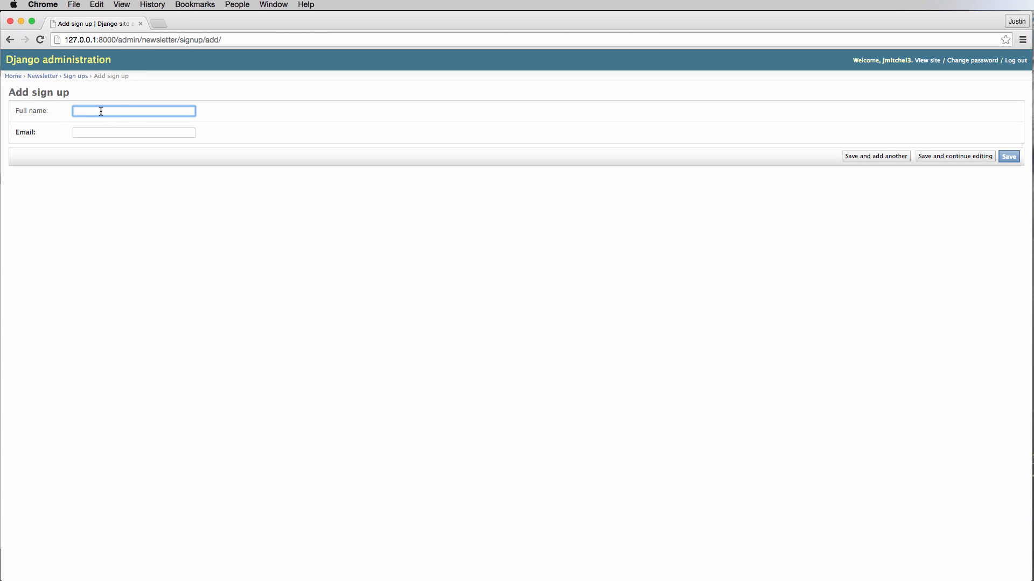
type("Hi there")
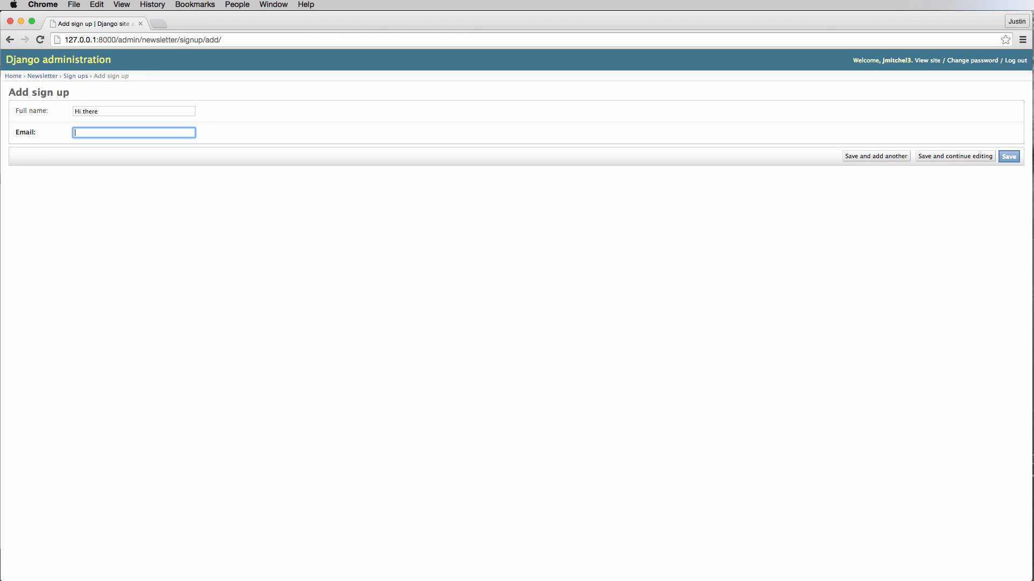
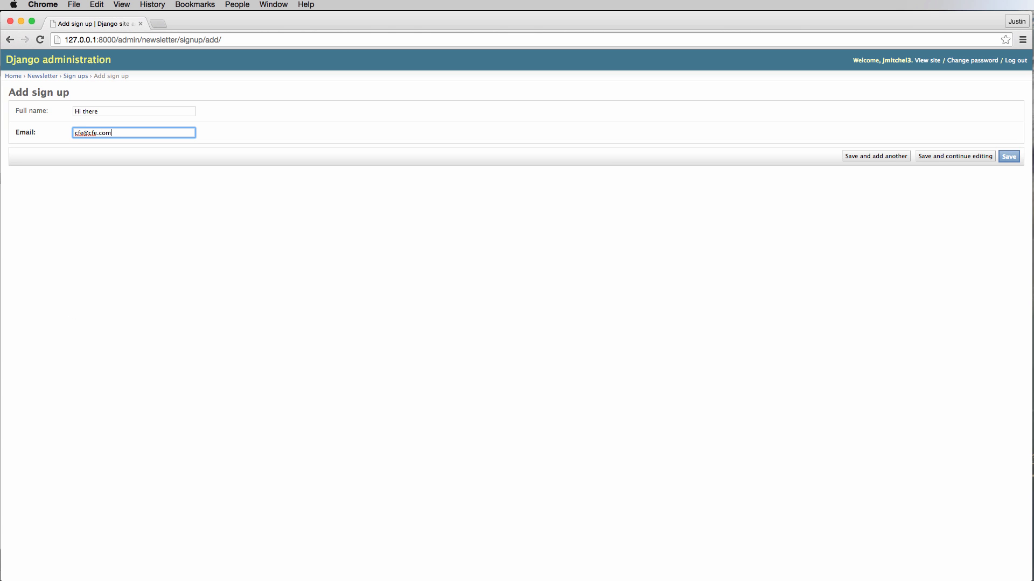
left_click(1009, 156)
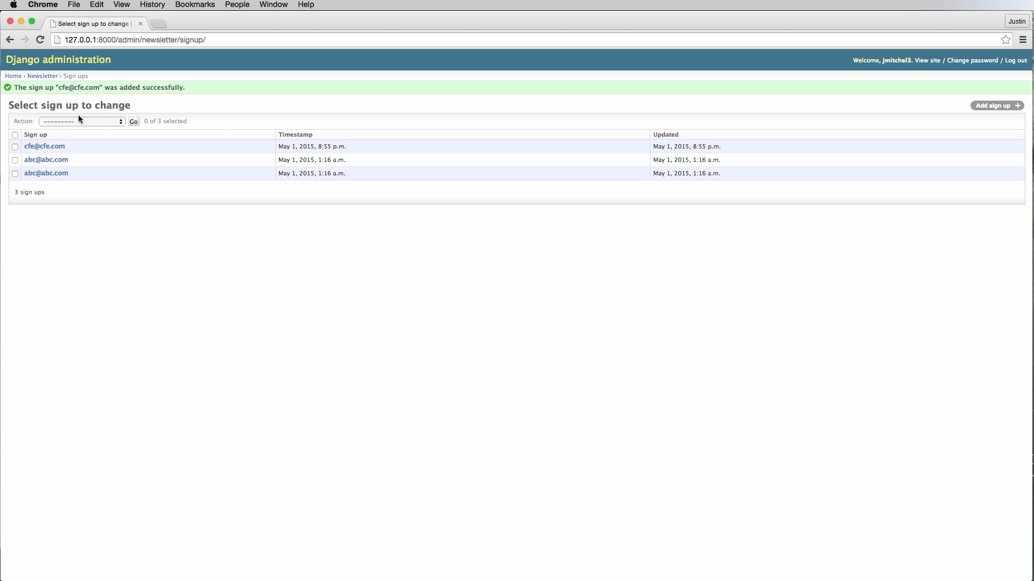
mouse_move(399, 192)
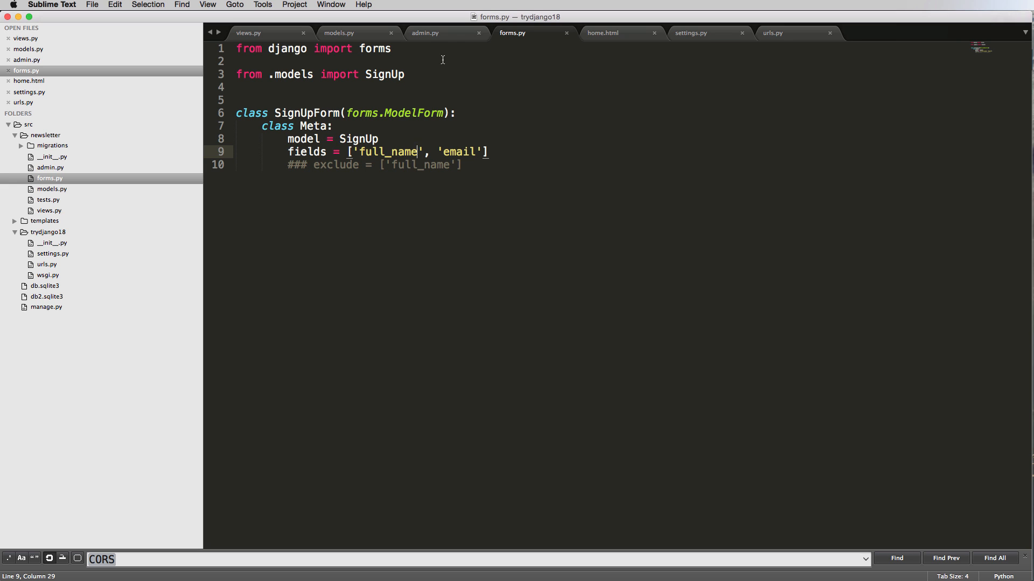
mouse_move(472, 149)
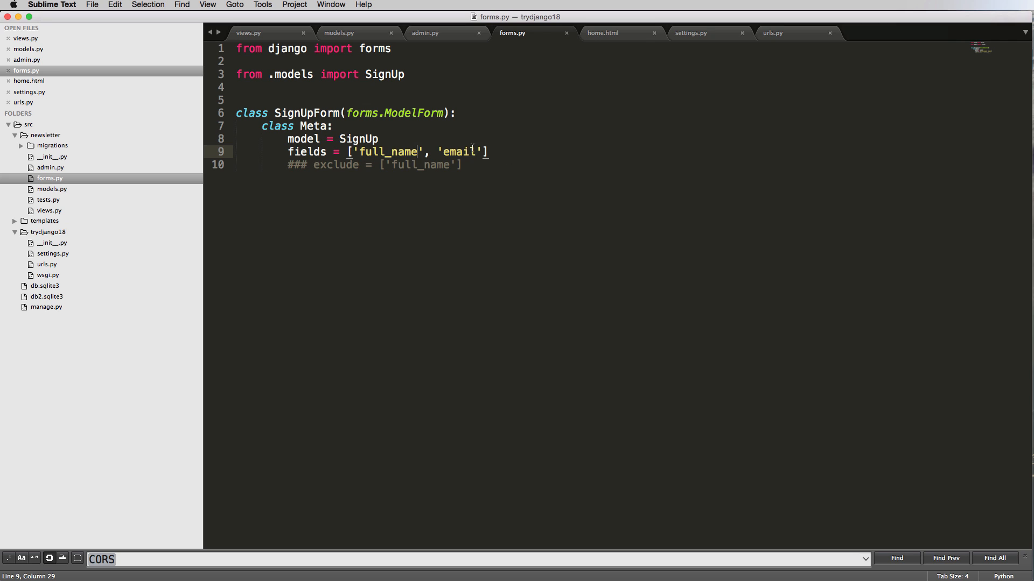